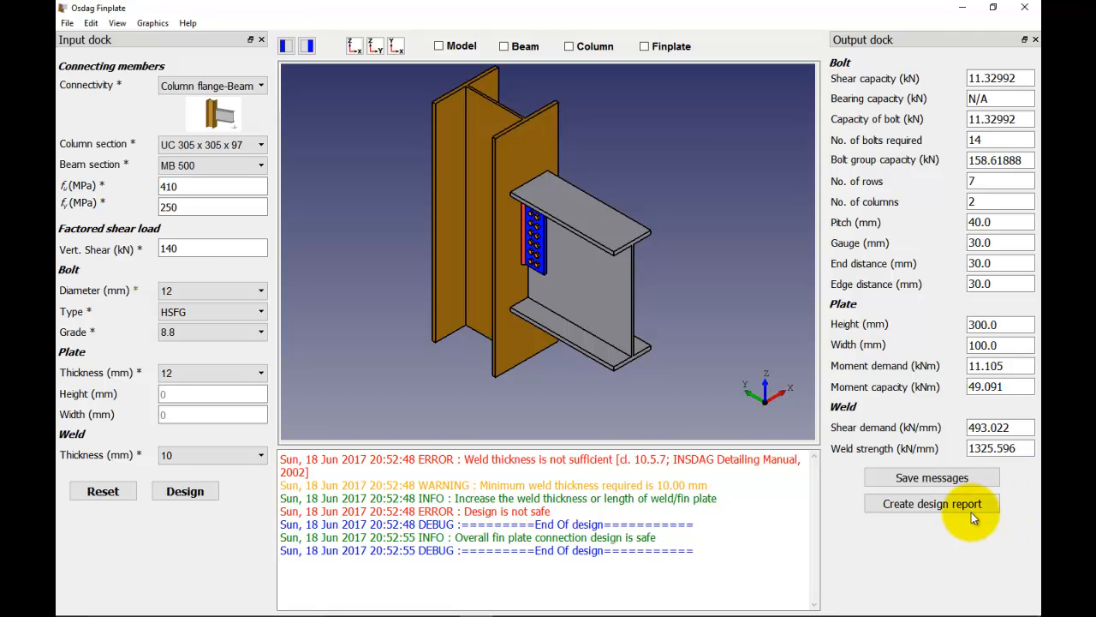
pyautogui.moveTo(620, 544)
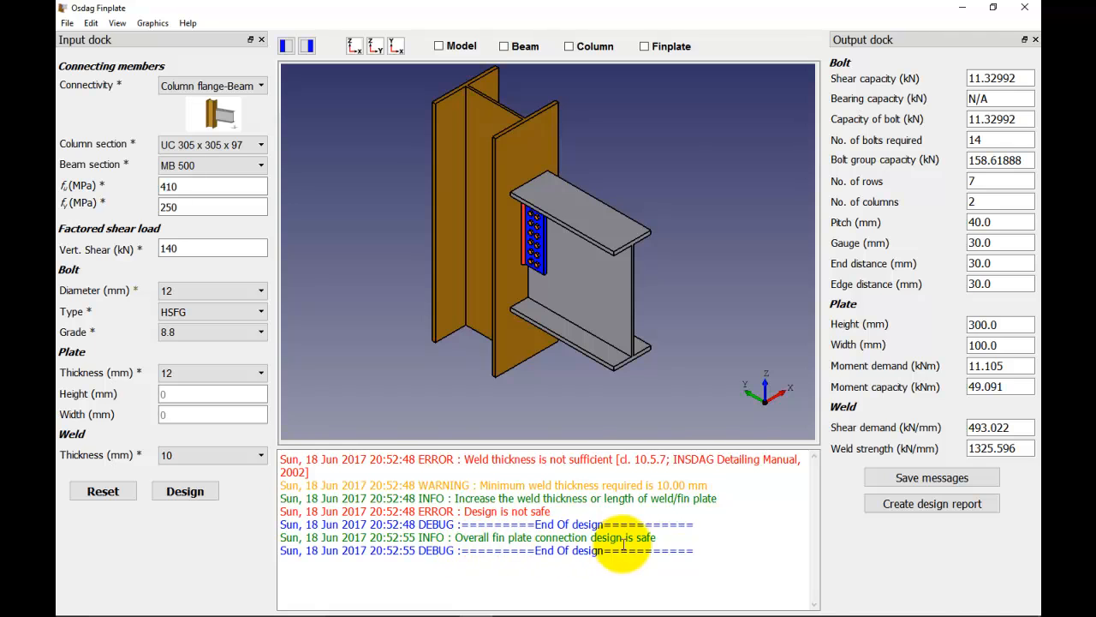
pyautogui.moveTo(651, 550)
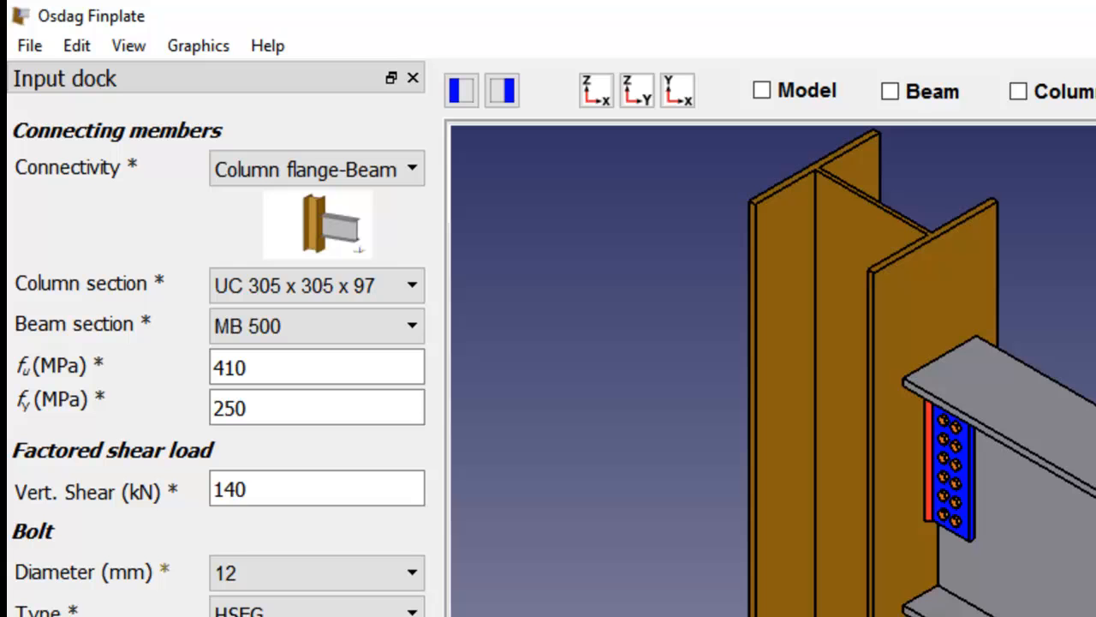
# Bring up Osdag's file actions over the finished fin plate design
pyautogui.click(31, 45)
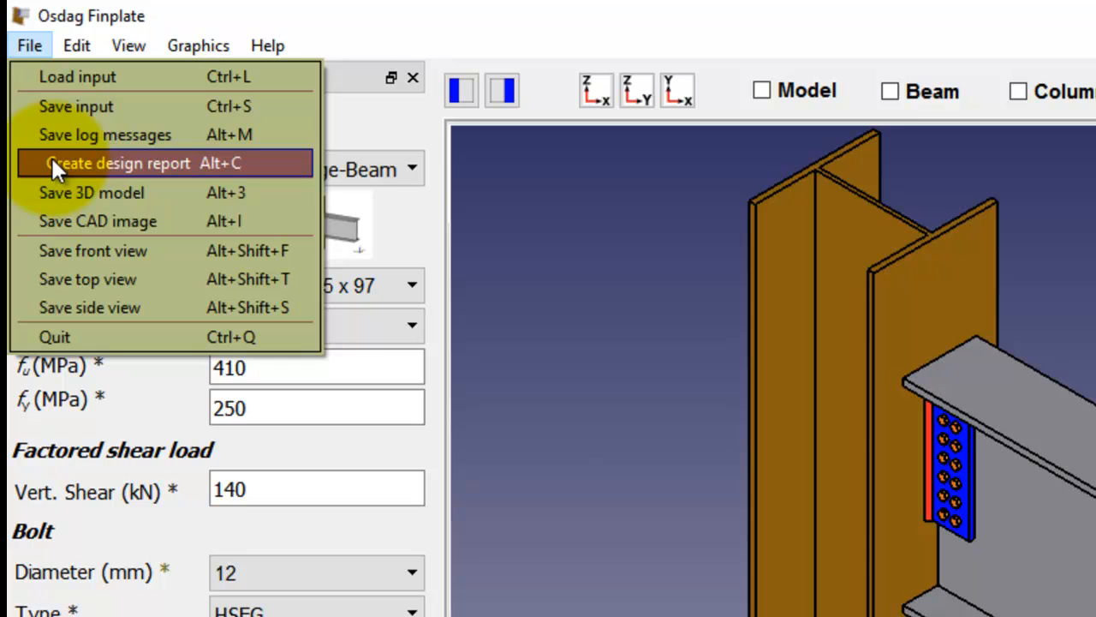
# Start a design report with company name IIT Bombay and begin choosing a company logo
pyautogui.click(119, 162)
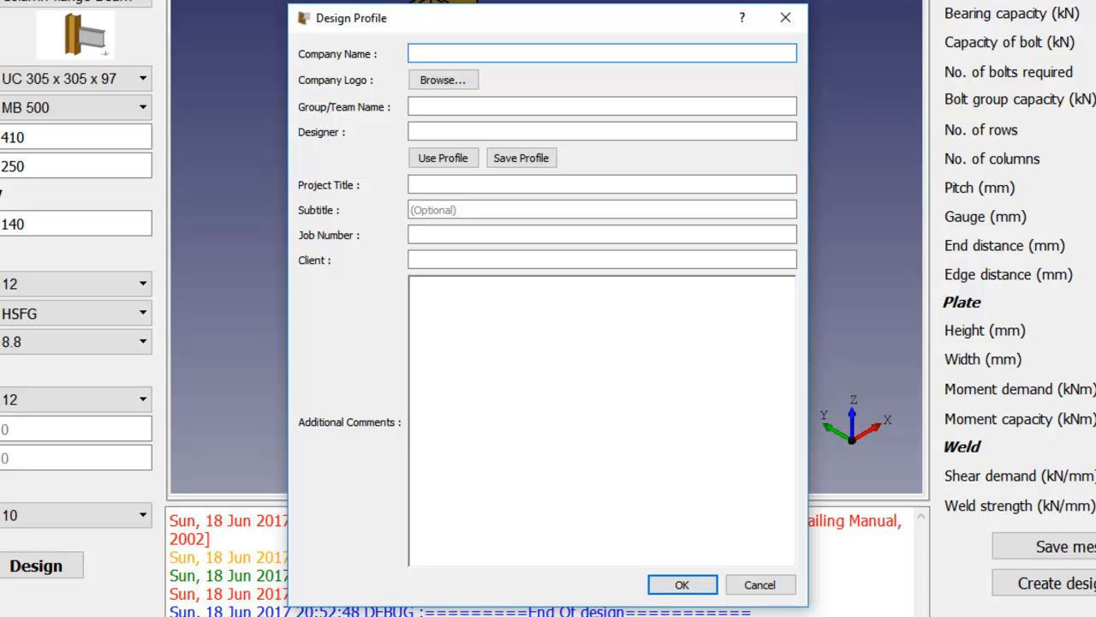
pyautogui.click(599, 53)
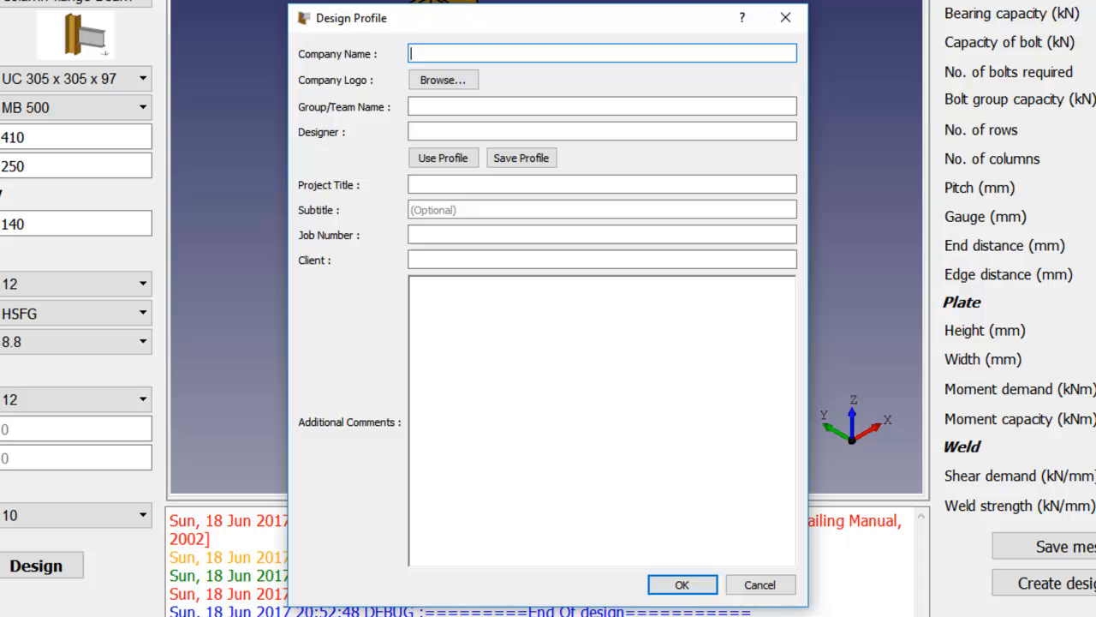
pyautogui.write('IIT Bombay')
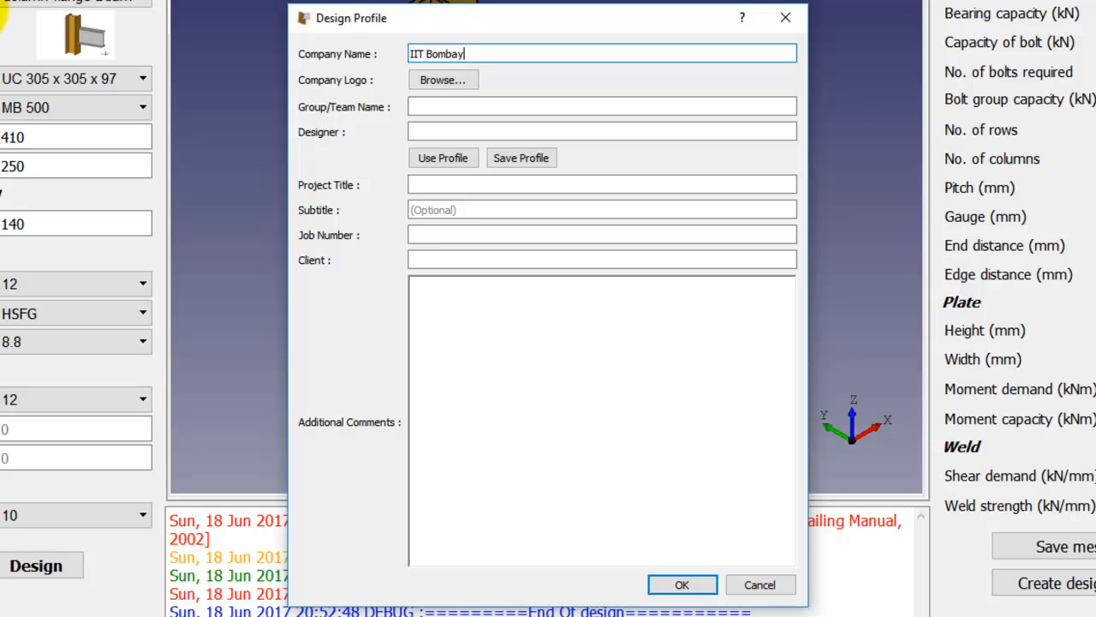
pyautogui.click(442, 78)
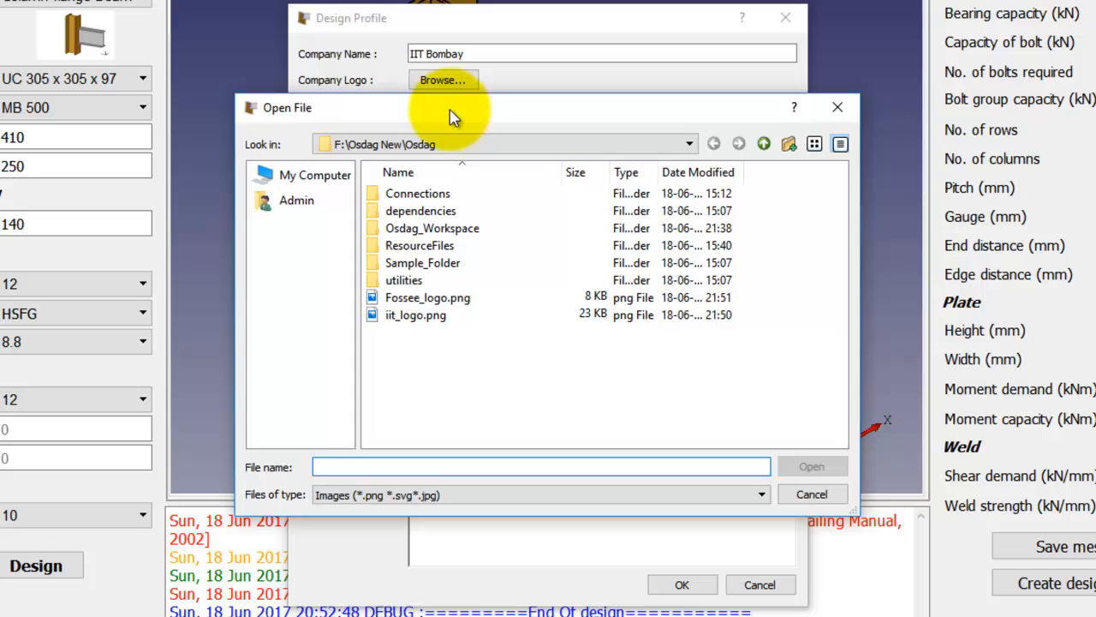
# Use iit_logo.png as the logo, with team name Osdag and designer Engineer #1
pyautogui.doubleClick(416, 316)
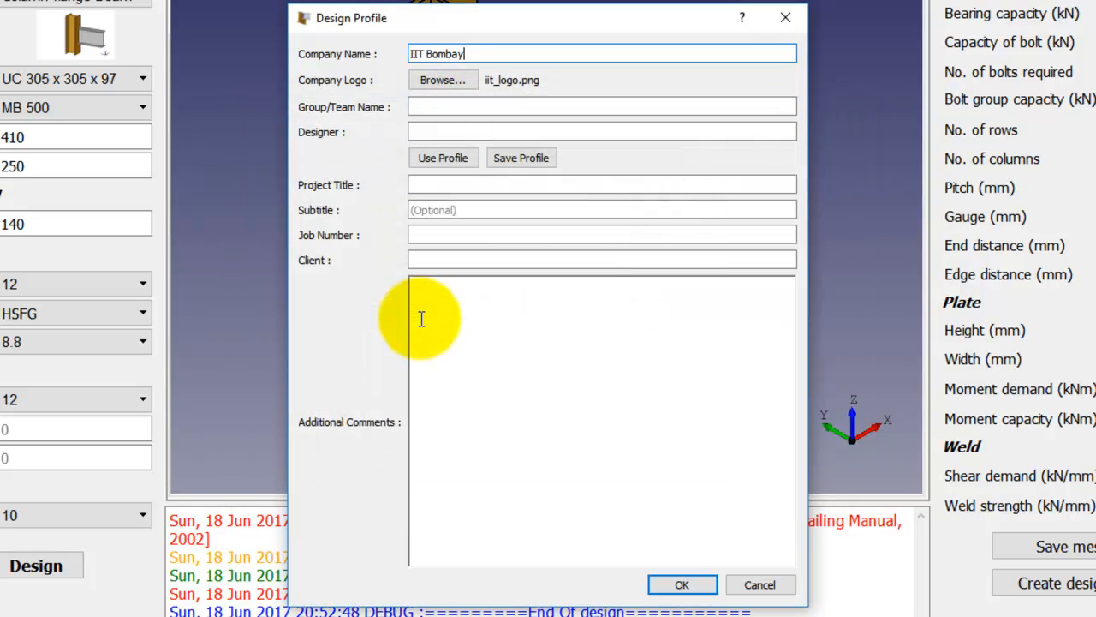
pyautogui.moveTo(468, 106)
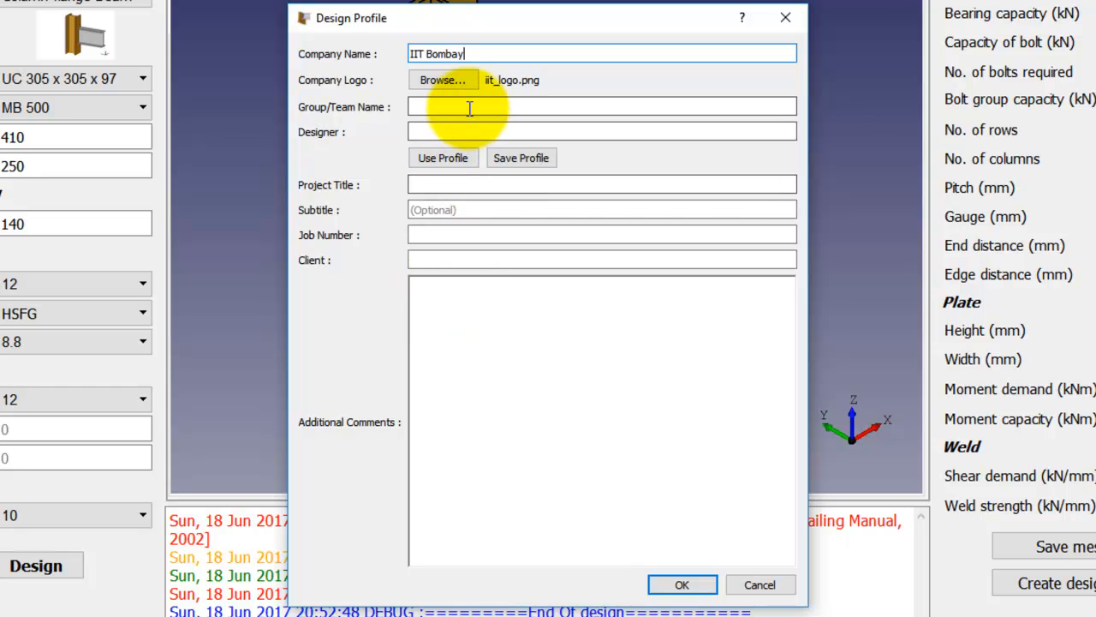
pyautogui.write('Osdag')
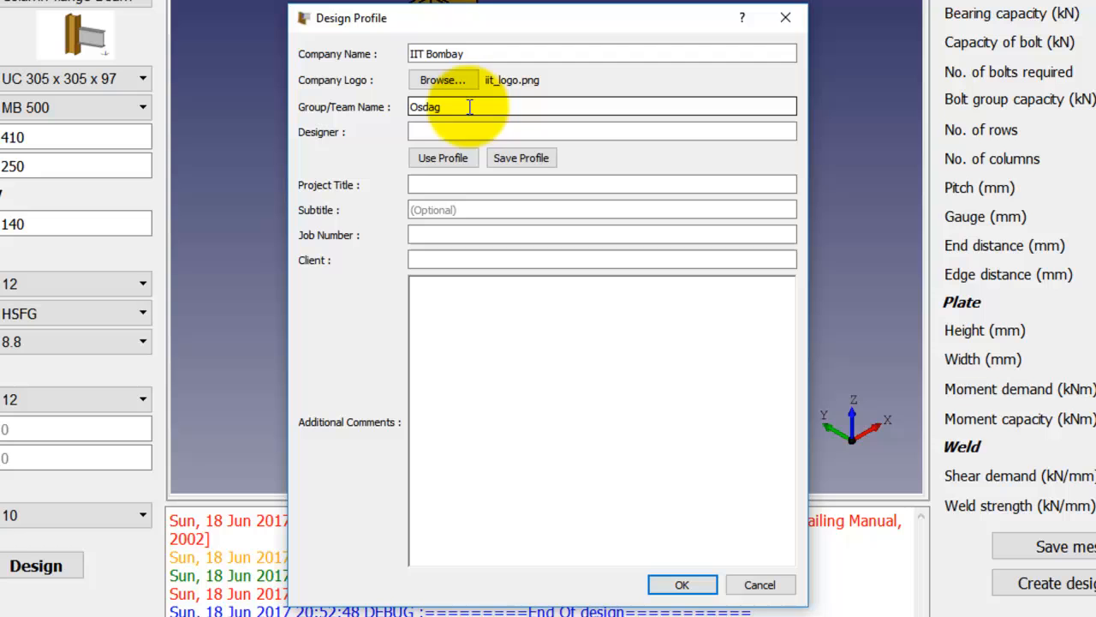
pyautogui.write('E')
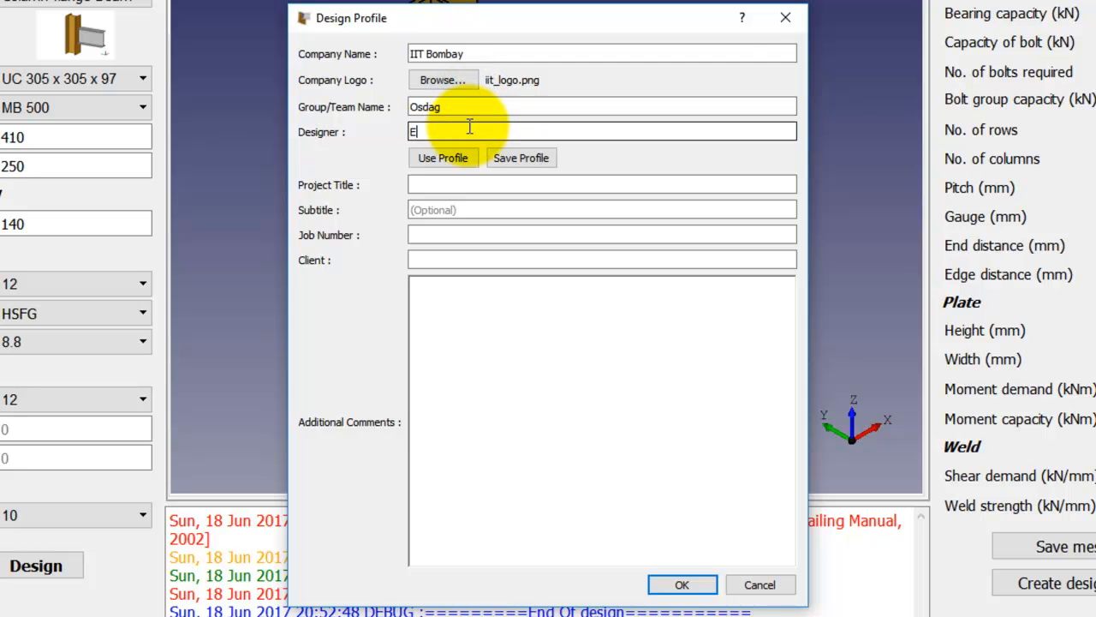
pyautogui.write('ngineer #1')
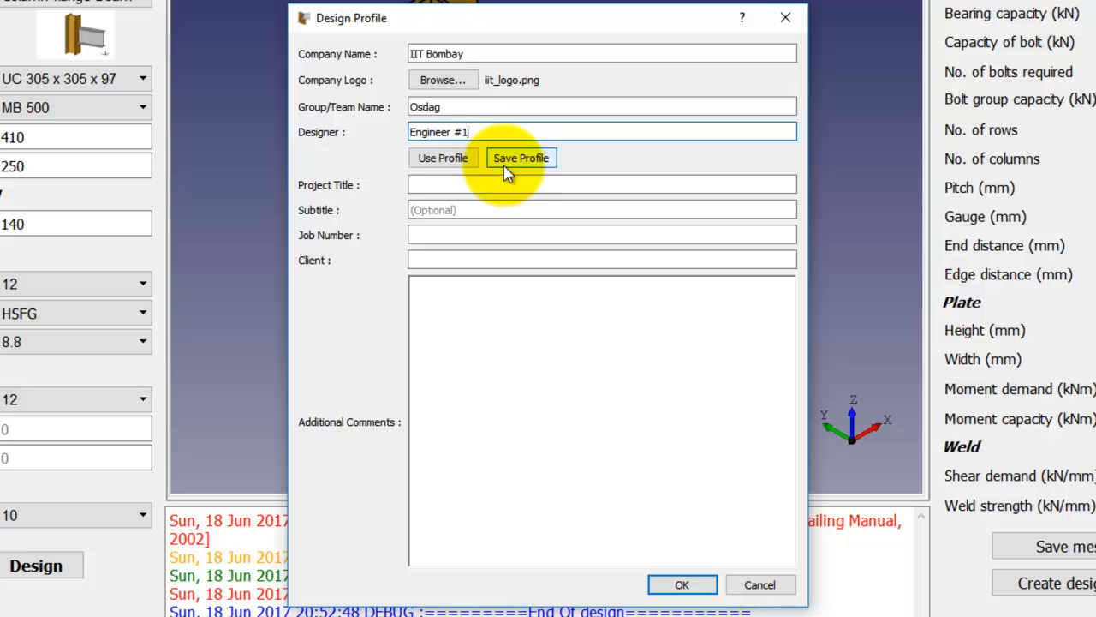
pyautogui.moveTo(507, 172)
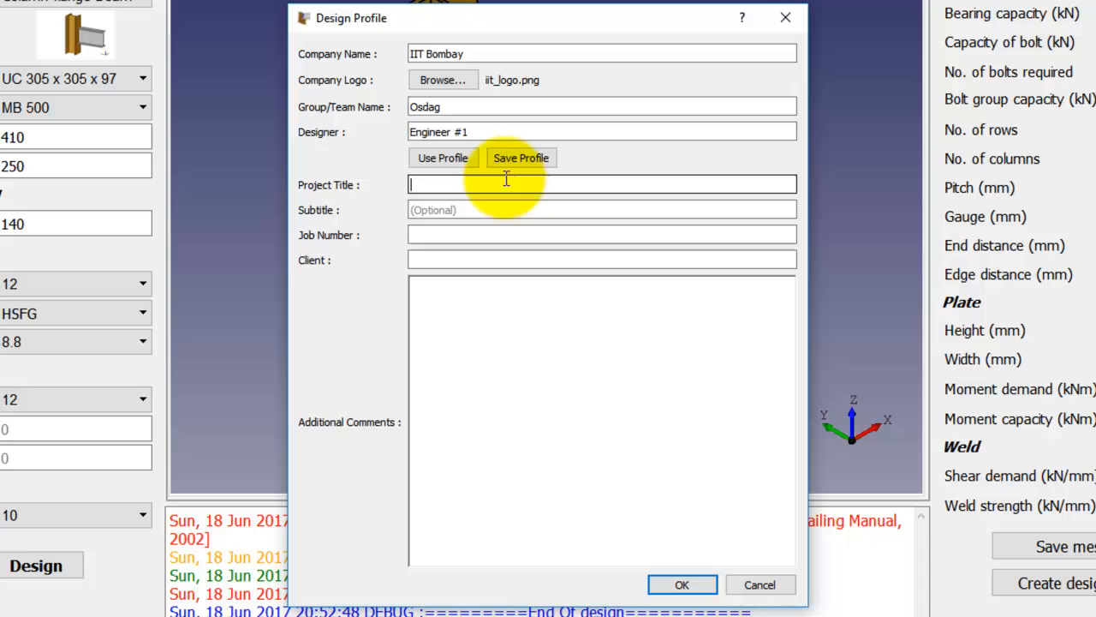
# Add project title Project1, job number 123456 and the demonstration comment, then generate the report
pyautogui.write('Project')
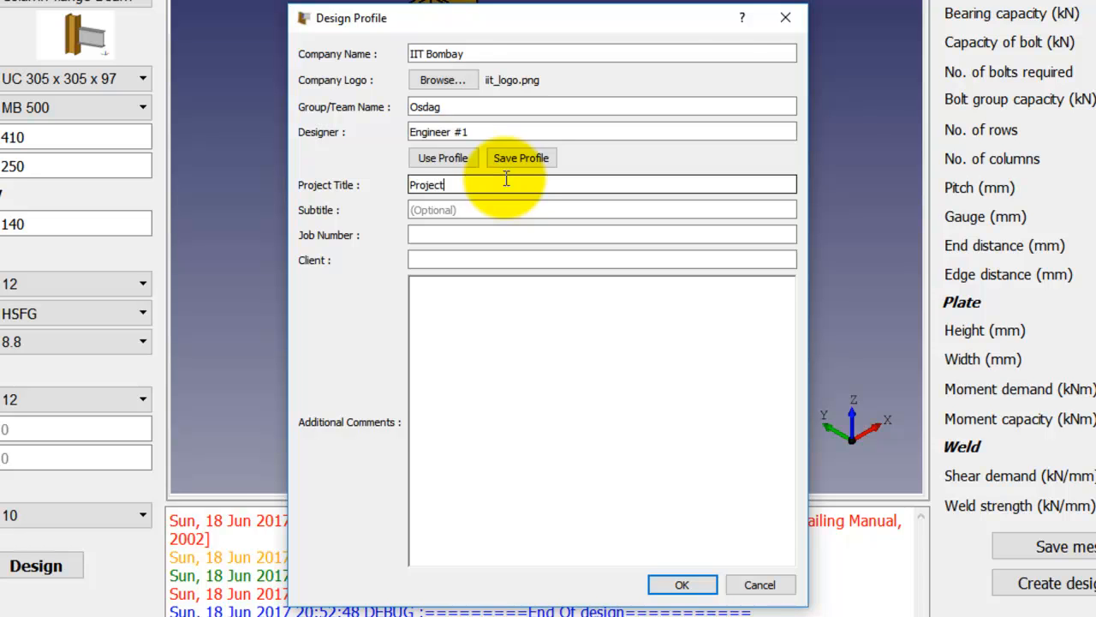
pyautogui.write('1')
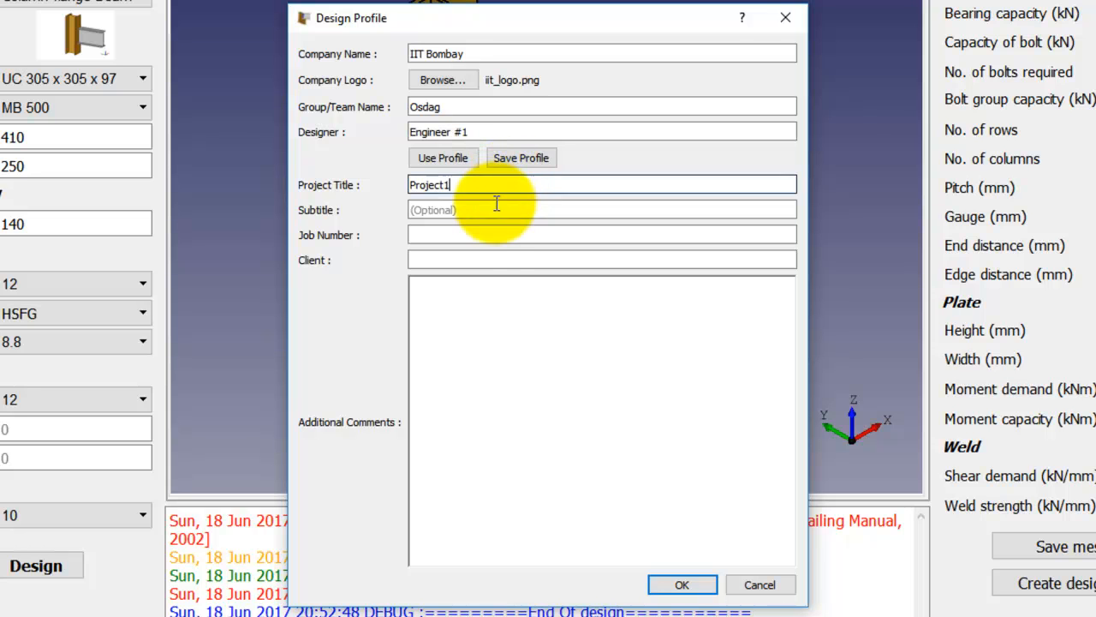
pyautogui.moveTo(490, 298)
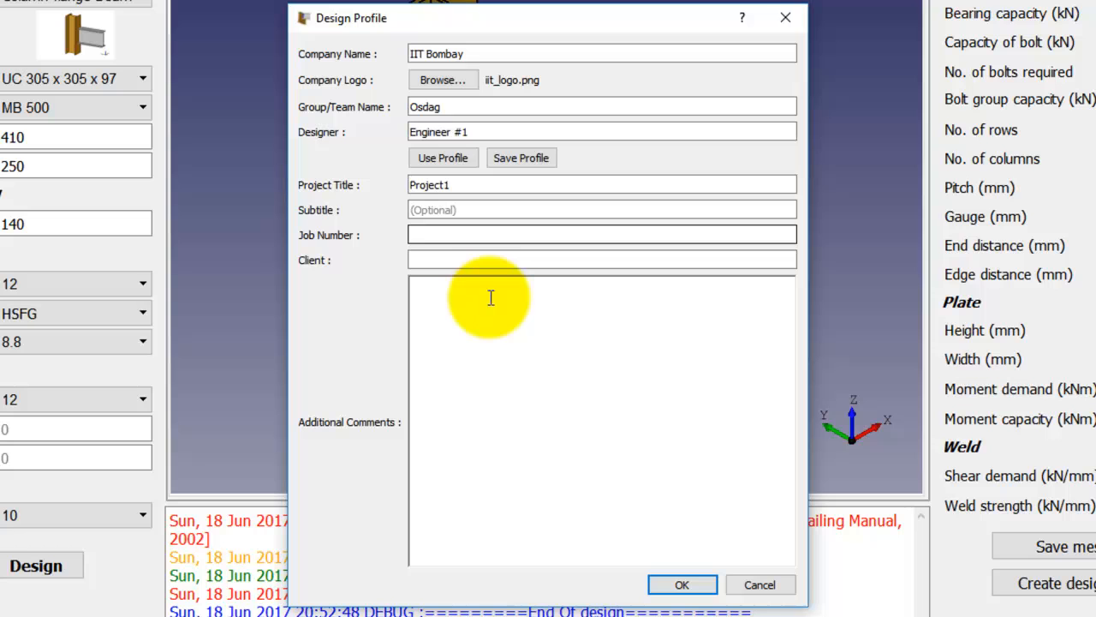
pyautogui.write('123456')
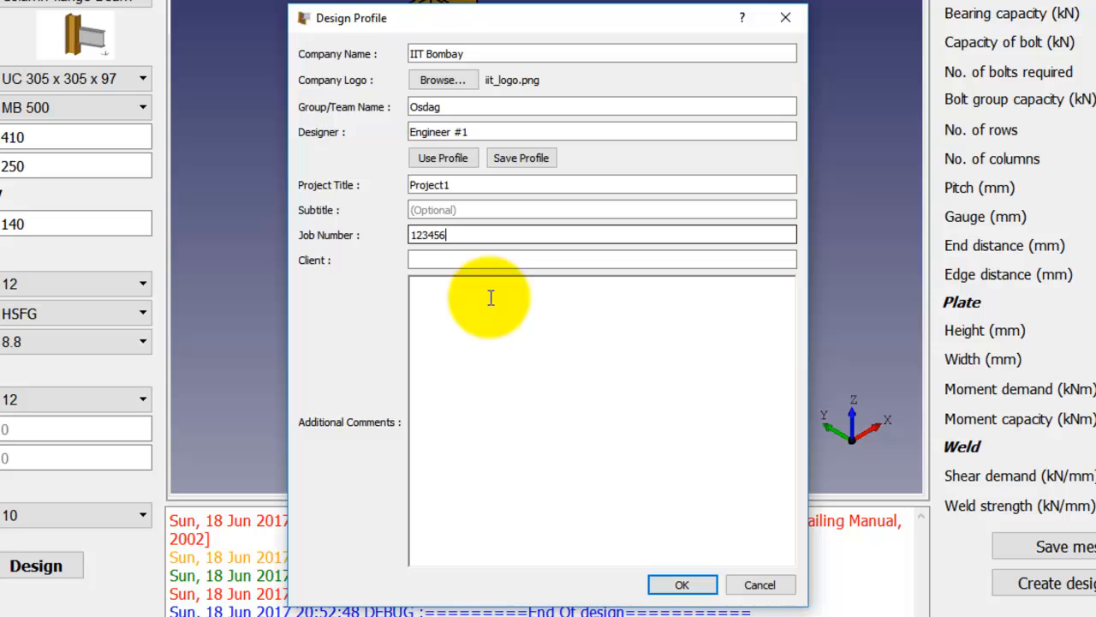
pyautogui.moveTo(509, 291)
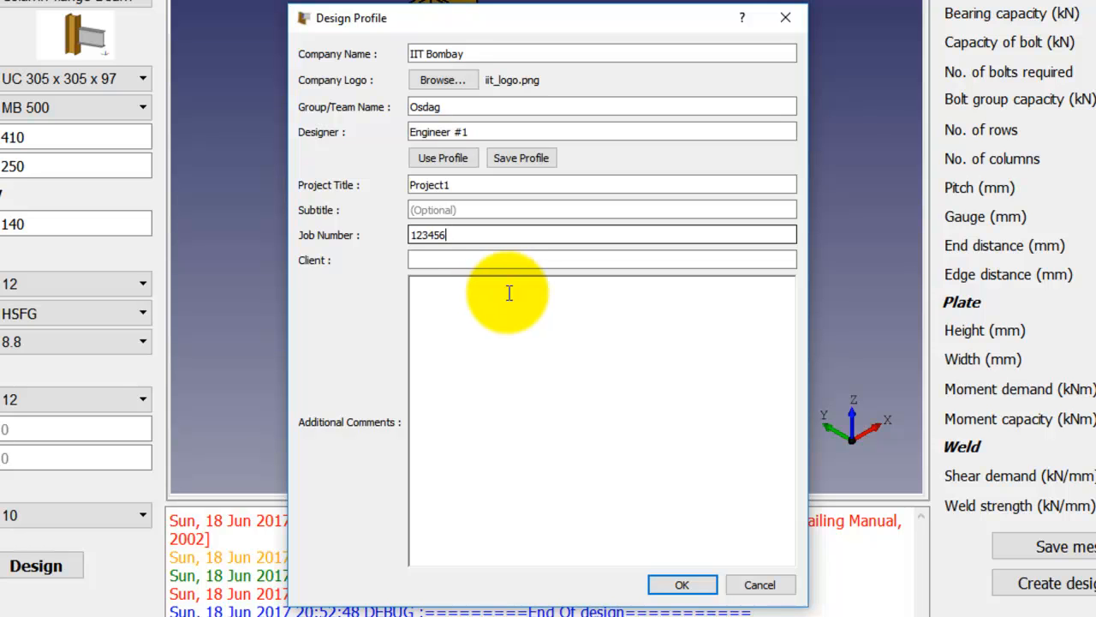
pyautogui.write('This design is created to demonstrate design report in Osdag.')
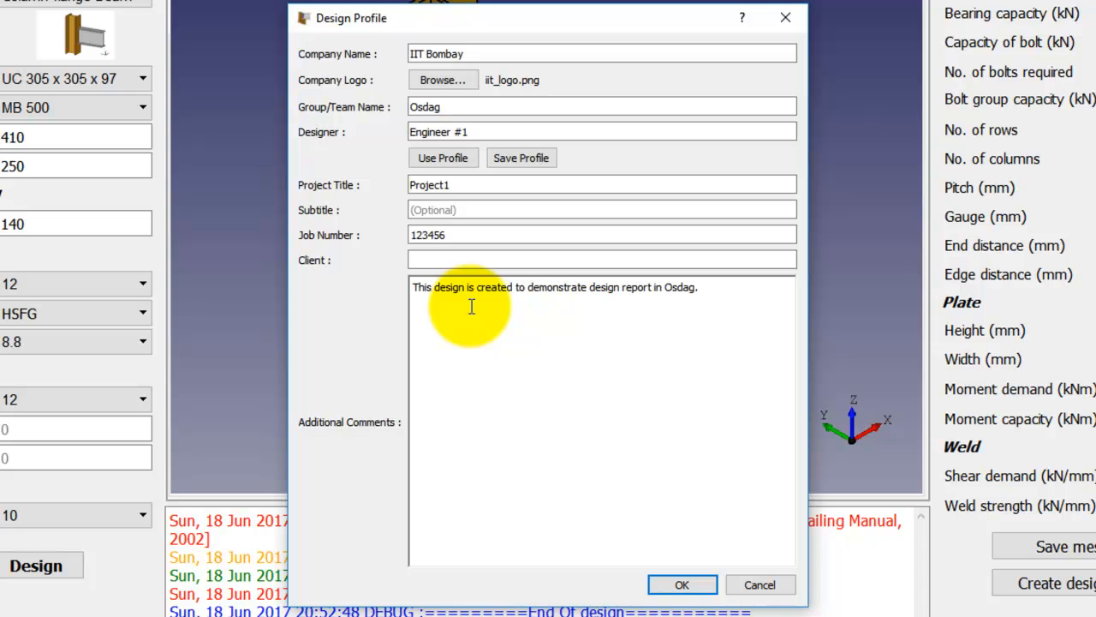
pyautogui.click(682, 584)
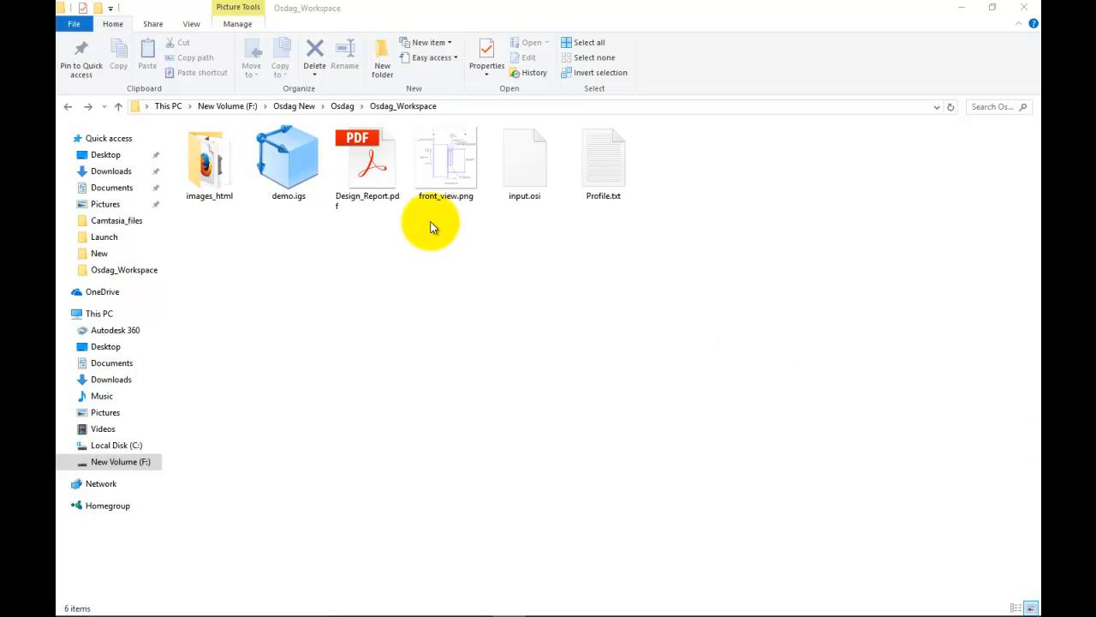
# Open Design_Report.pdf from the Osdag_Workspace folder
pyautogui.doubleClick(366, 158)
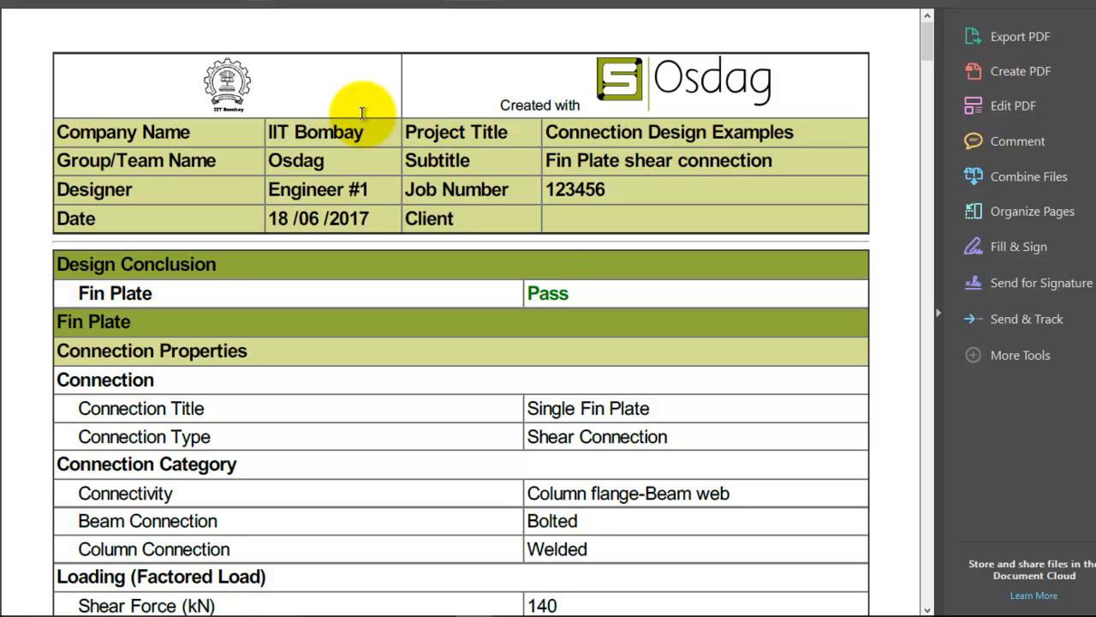
pyautogui.moveTo(543, 265)
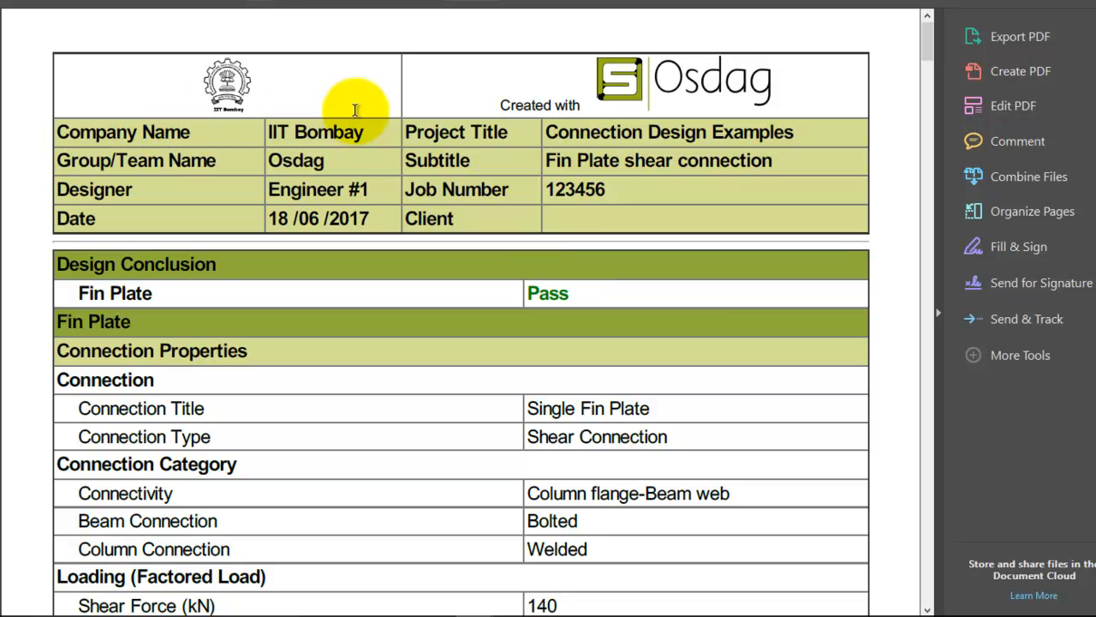
pyautogui.moveTo(452, 137)
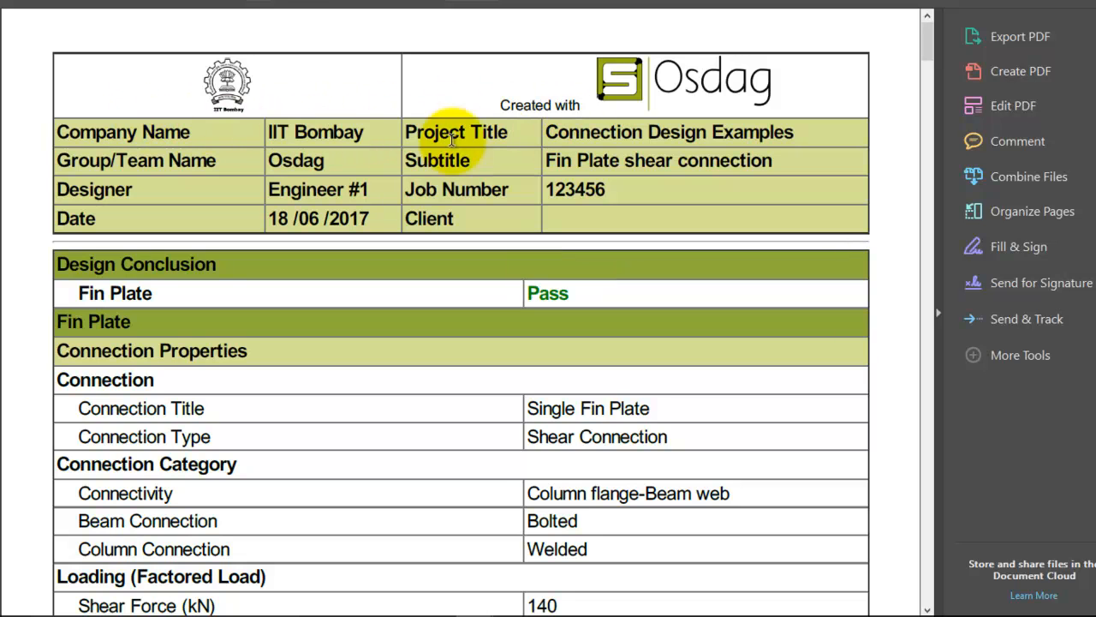
pyautogui.moveTo(329, 141)
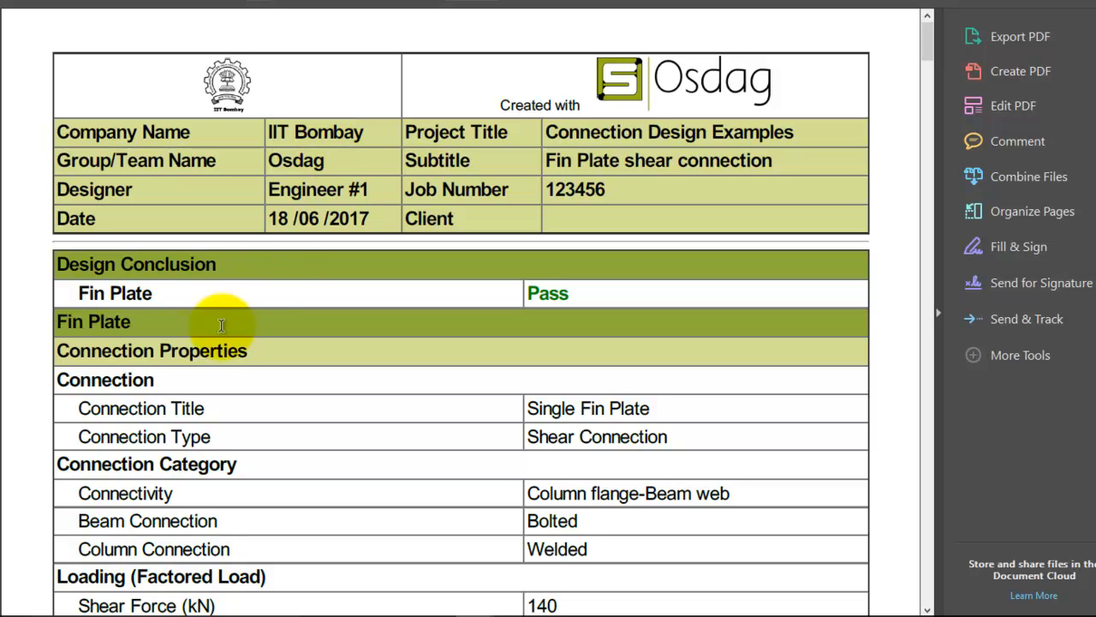
pyautogui.moveTo(133, 370)
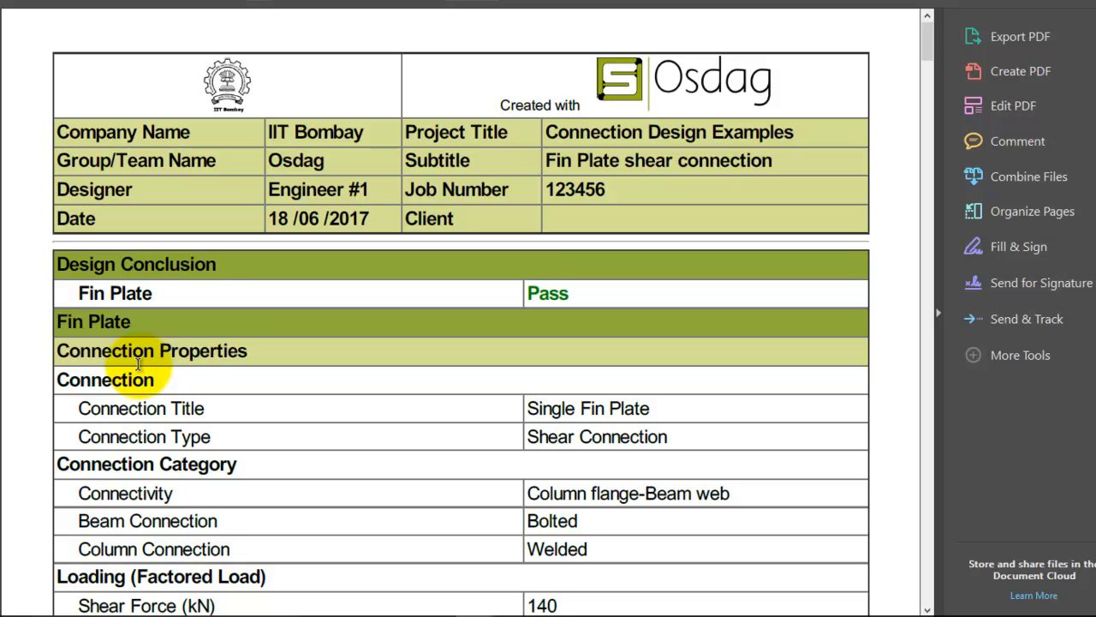
# Scroll through the Connection Properties table to the 10.0 mm assembly clearance on page 2
pyautogui.scroll(-3)
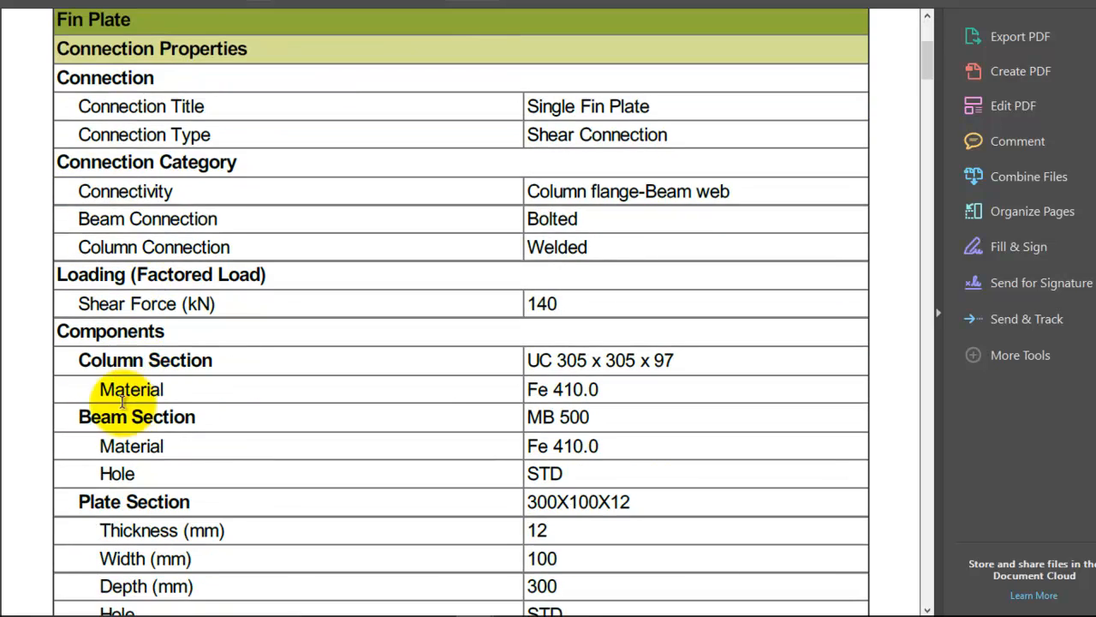
pyautogui.scroll(-3)
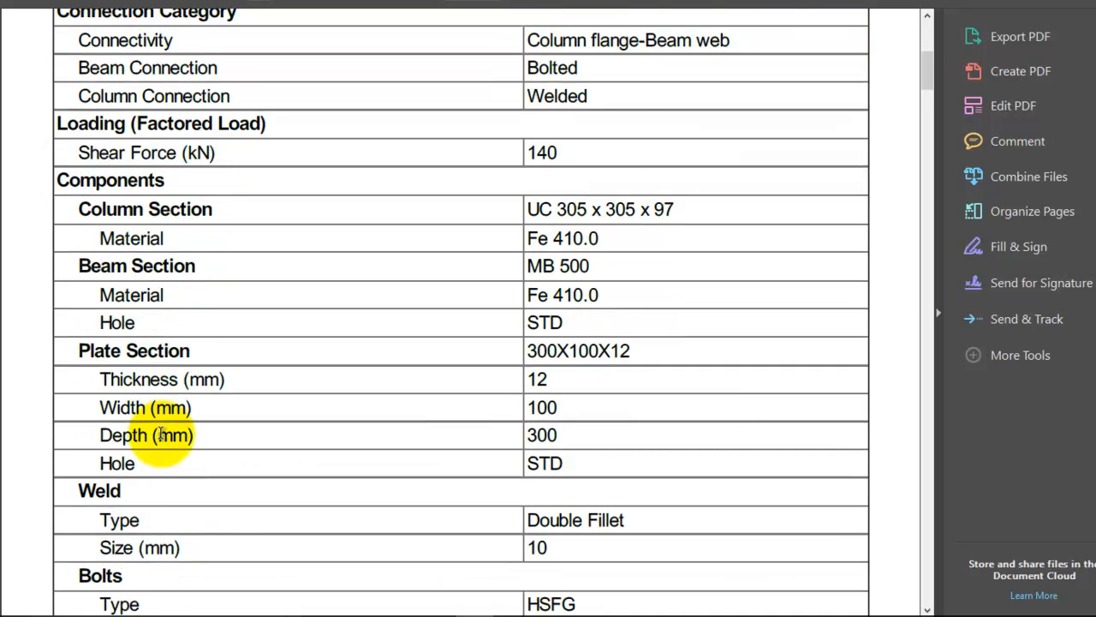
pyautogui.scroll(-3)
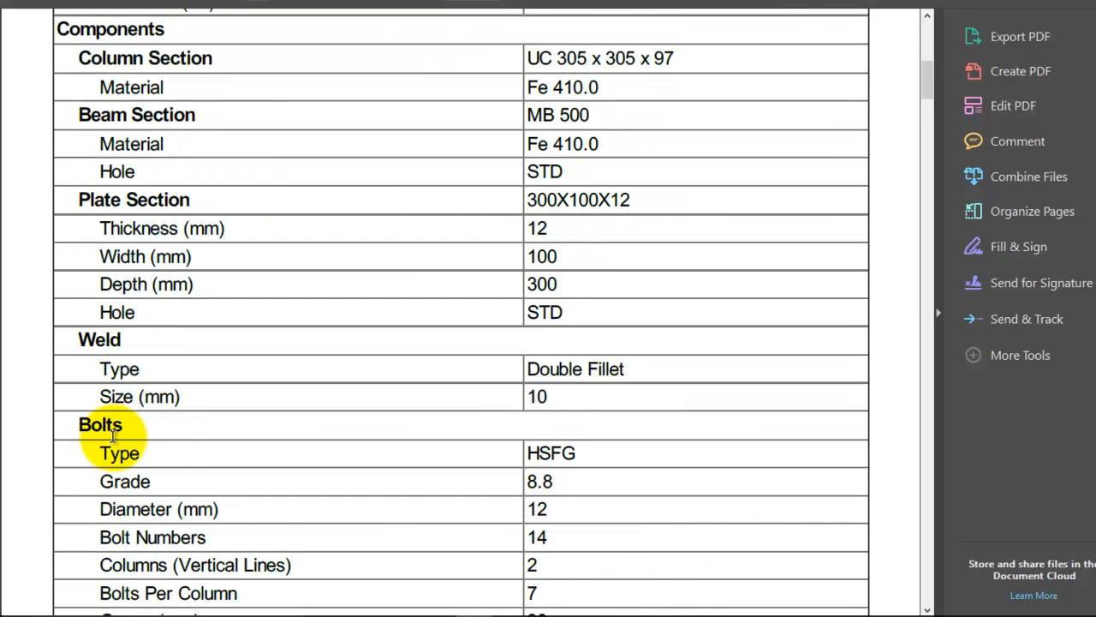
pyautogui.scroll(-3)
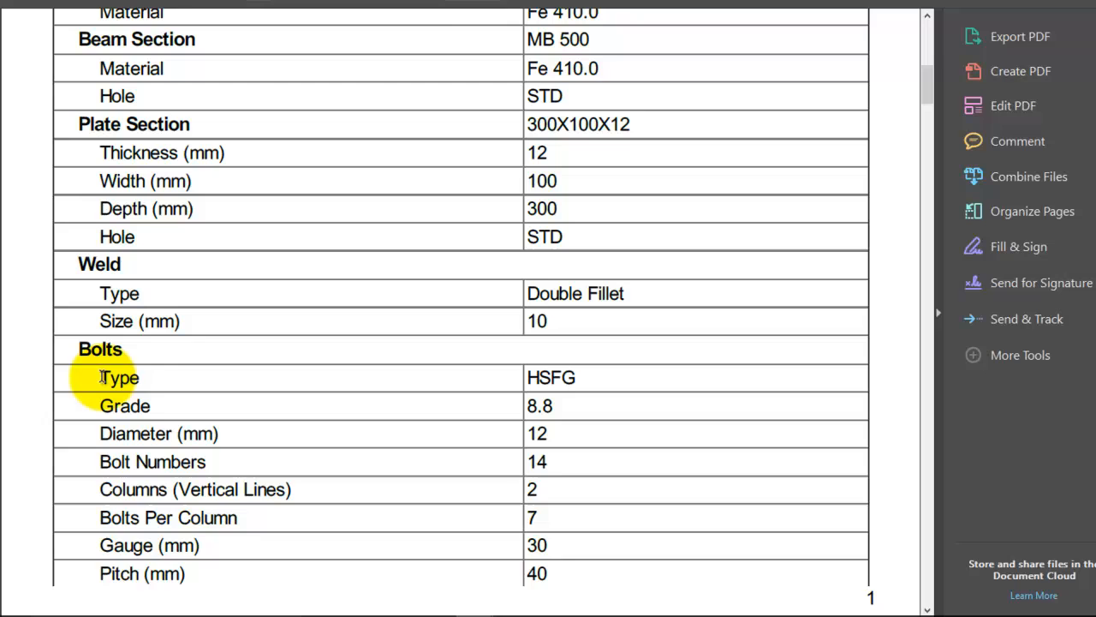
pyautogui.moveTo(113, 375)
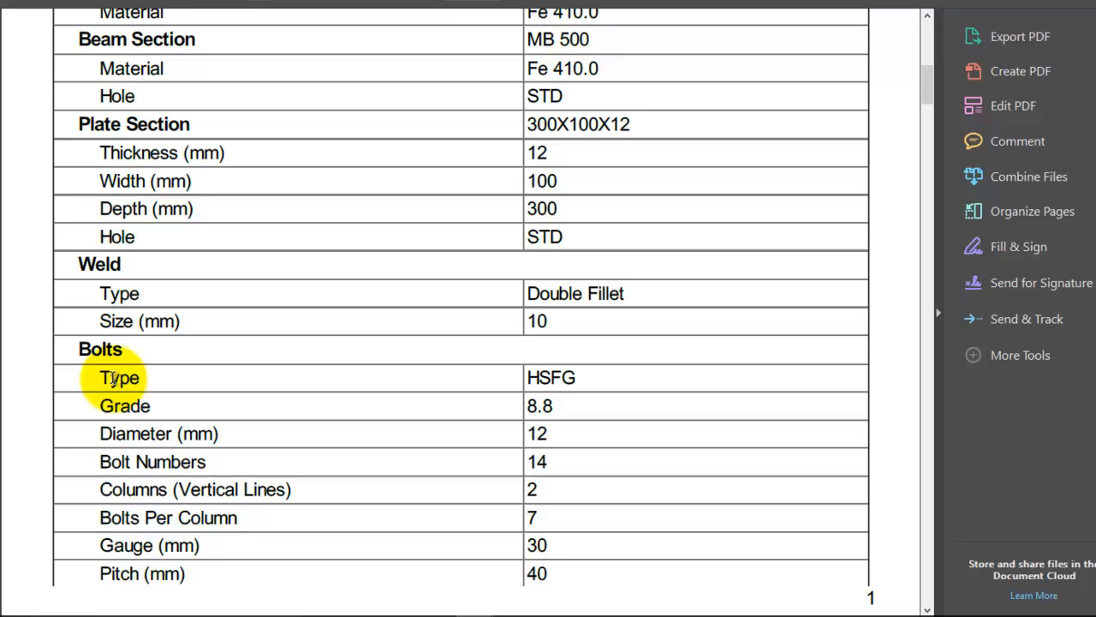
pyautogui.moveTo(158, 574)
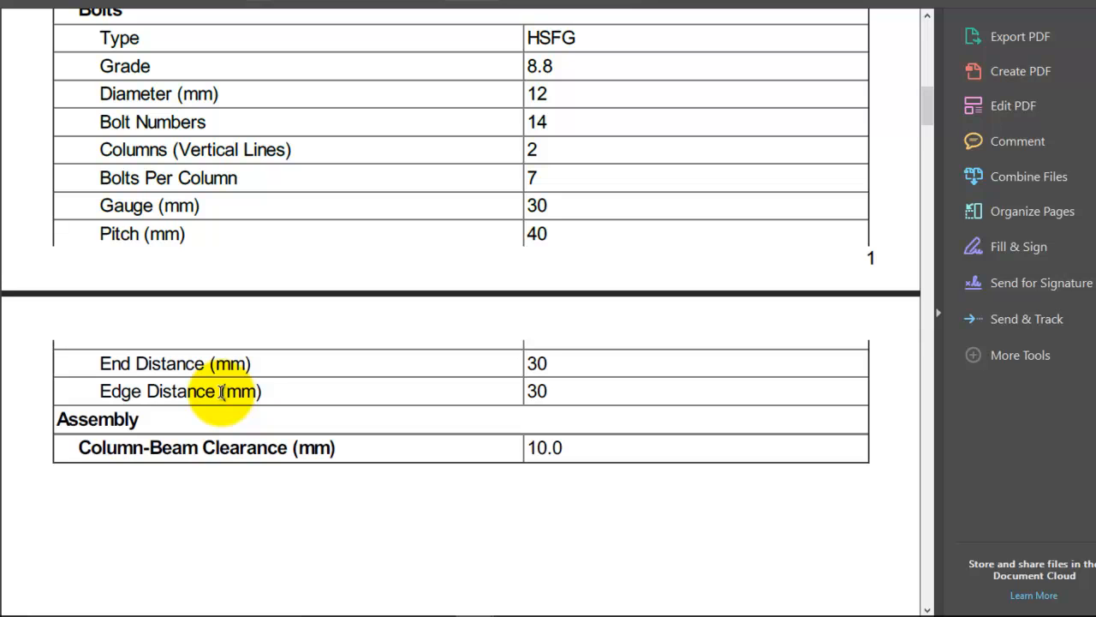
pyautogui.scroll(-3)
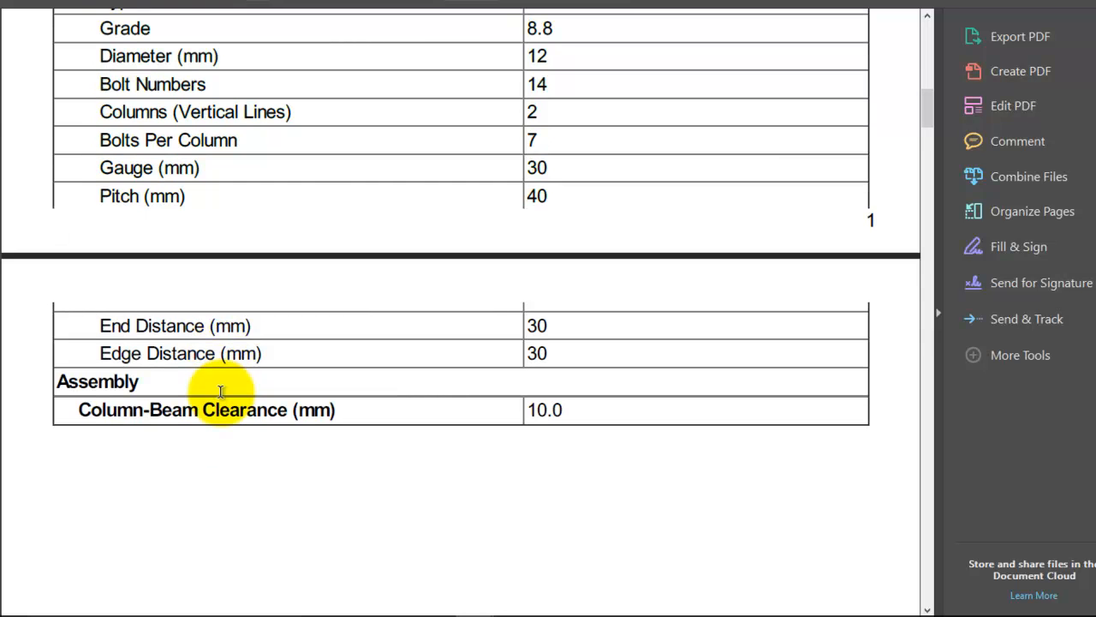
pyautogui.scroll(-3)
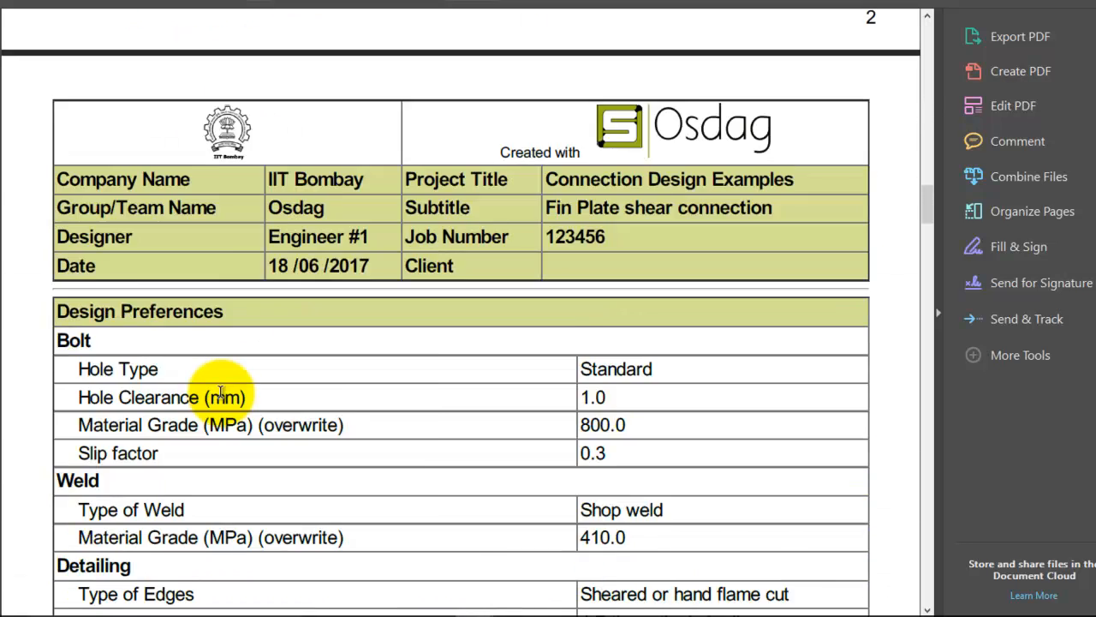
# Scroll through the Design Preferences table down to Limit State Design method
pyautogui.scroll(-3)
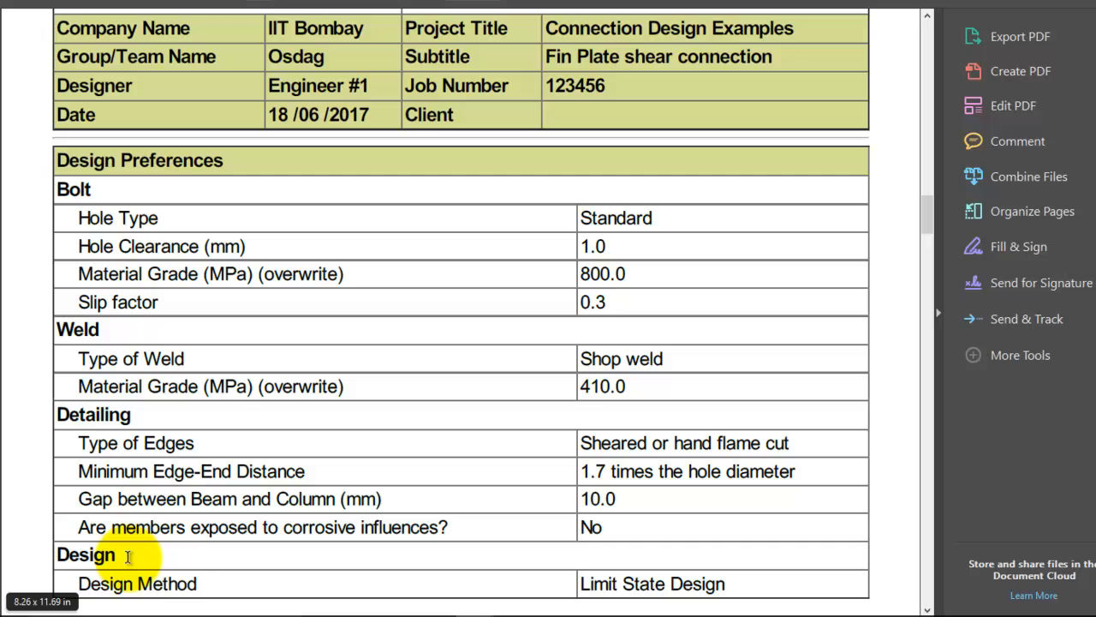
pyautogui.scroll(-3)
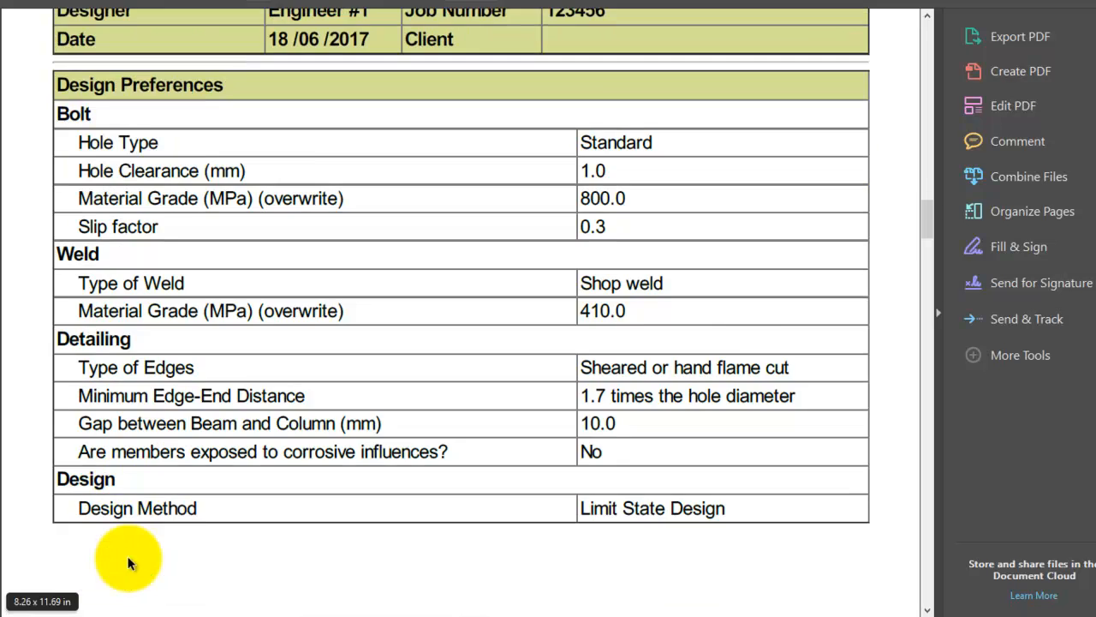
# Scroll through the Design Check table to the final 10 mm weld thickness row marked Pass
pyautogui.scroll(-3)
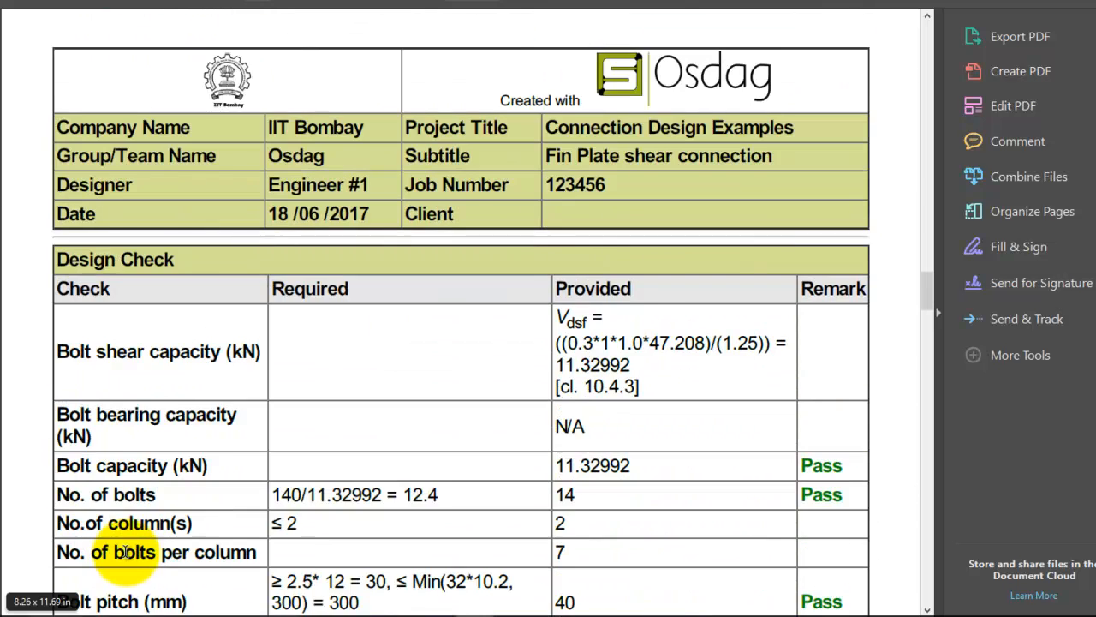
pyautogui.scroll(-3)
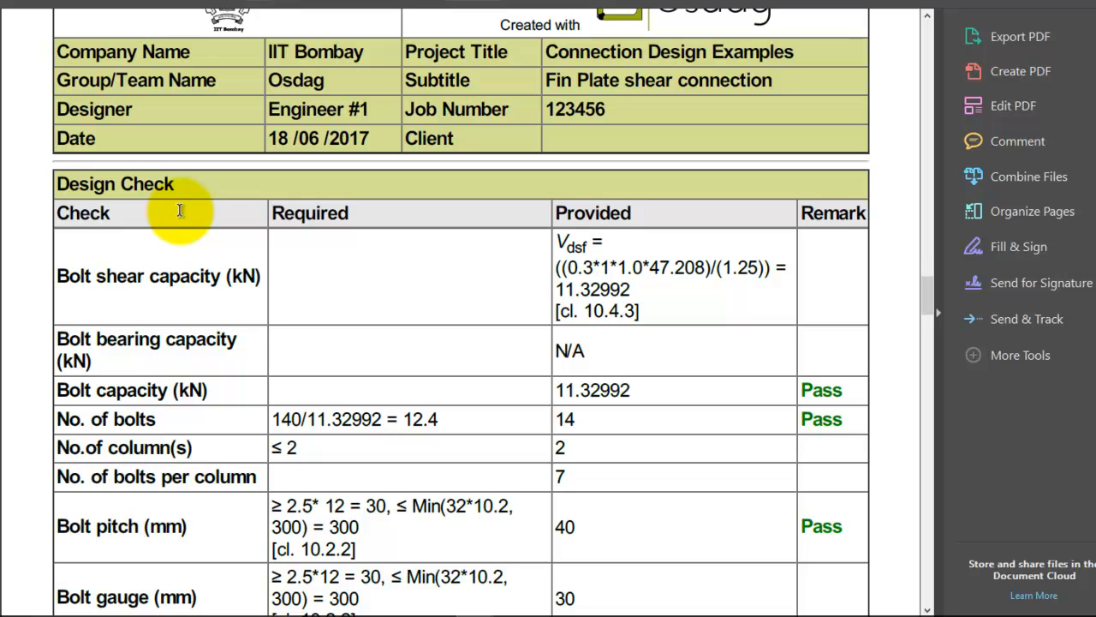
pyautogui.moveTo(404, 276)
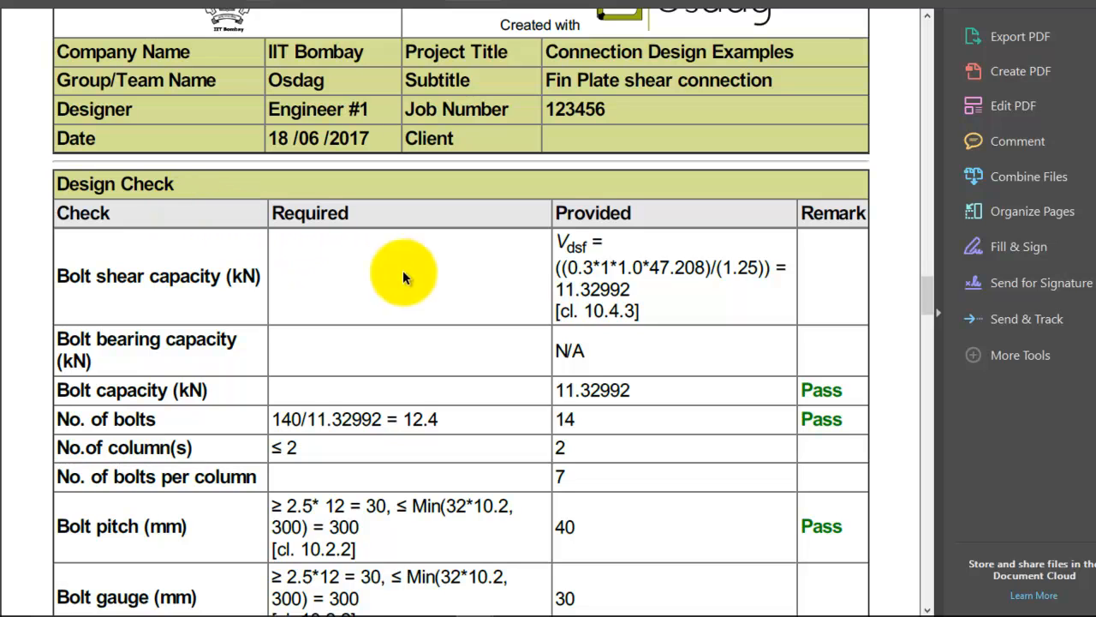
pyautogui.moveTo(572, 342)
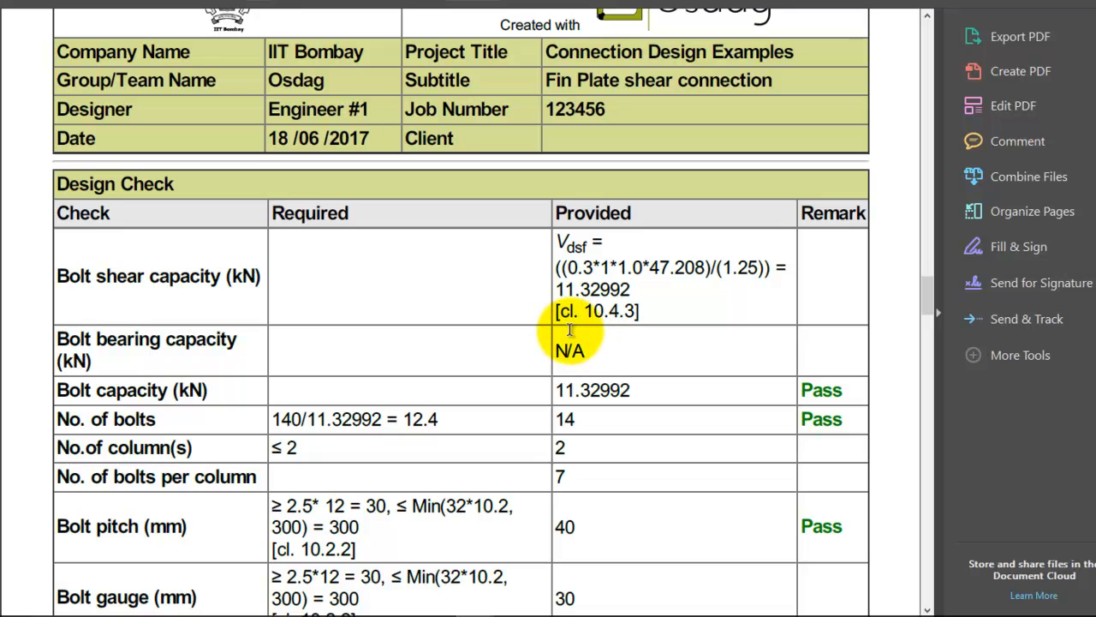
pyautogui.moveTo(608, 254)
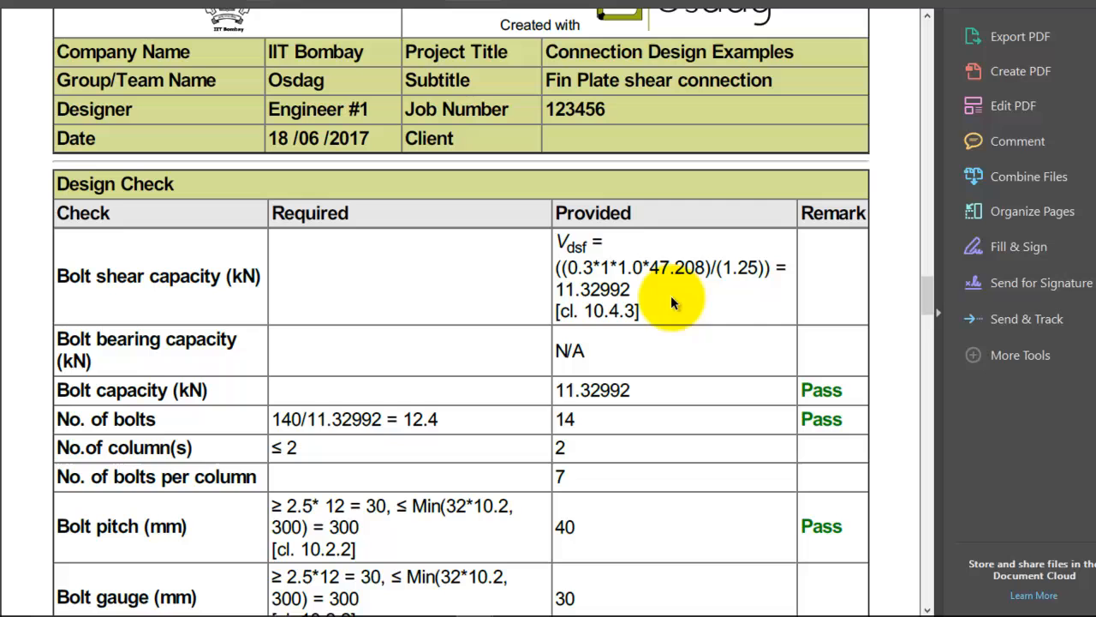
pyautogui.moveTo(325, 260)
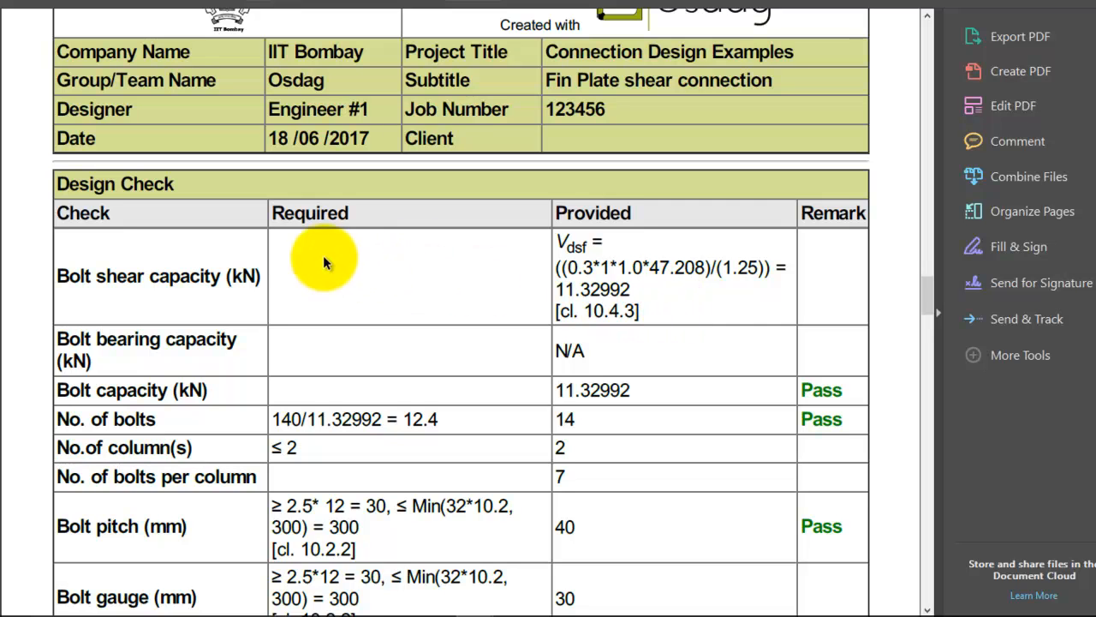
pyautogui.moveTo(344, 253)
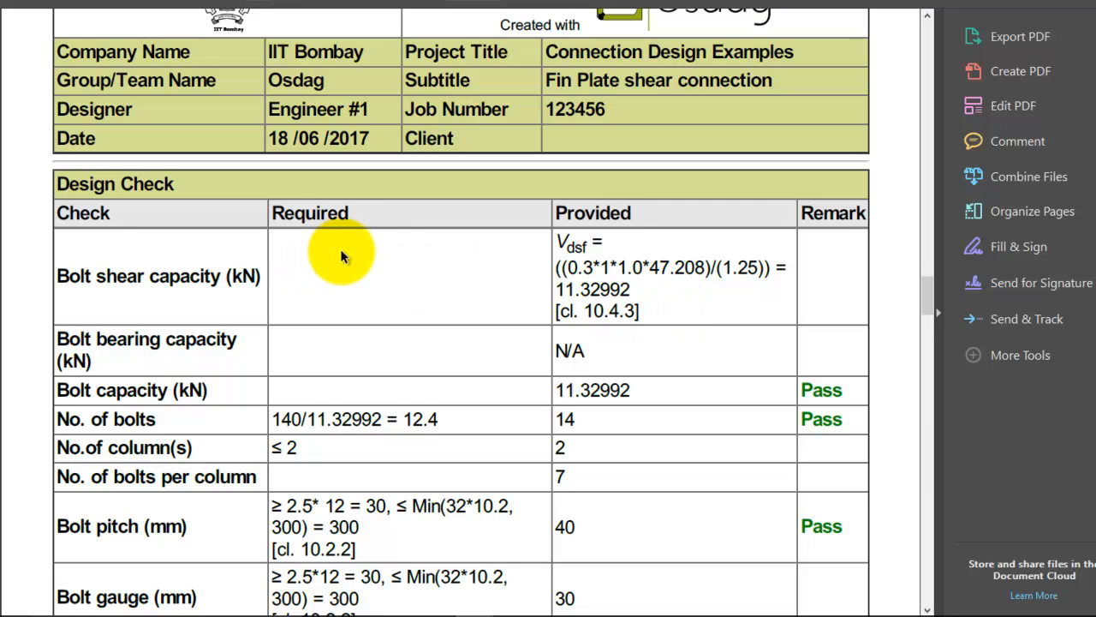
pyautogui.moveTo(607, 274)
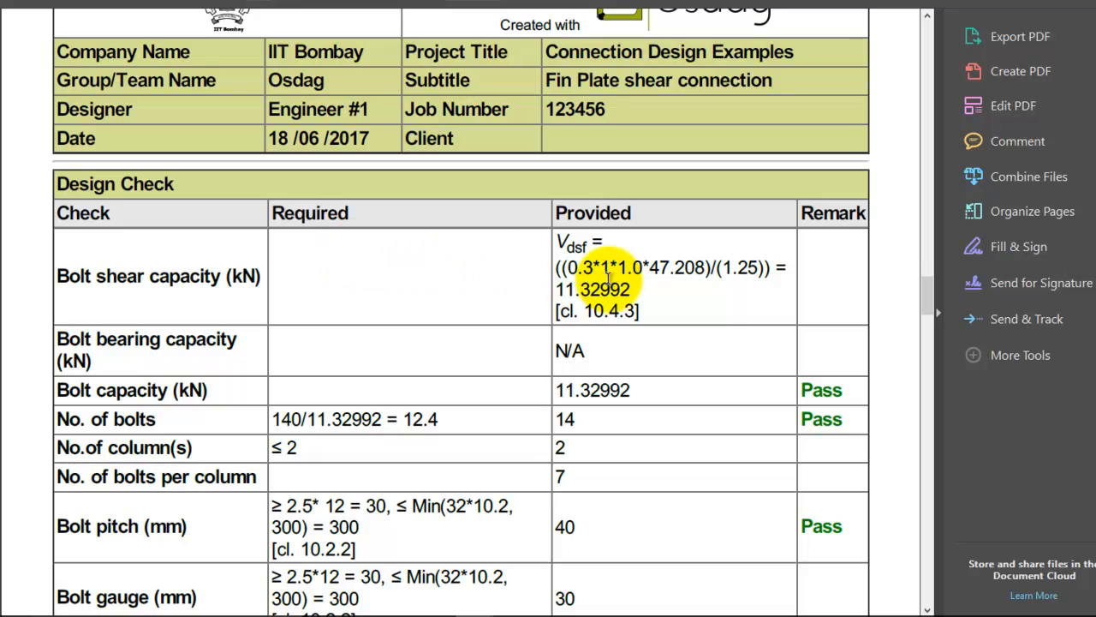
pyautogui.moveTo(624, 360)
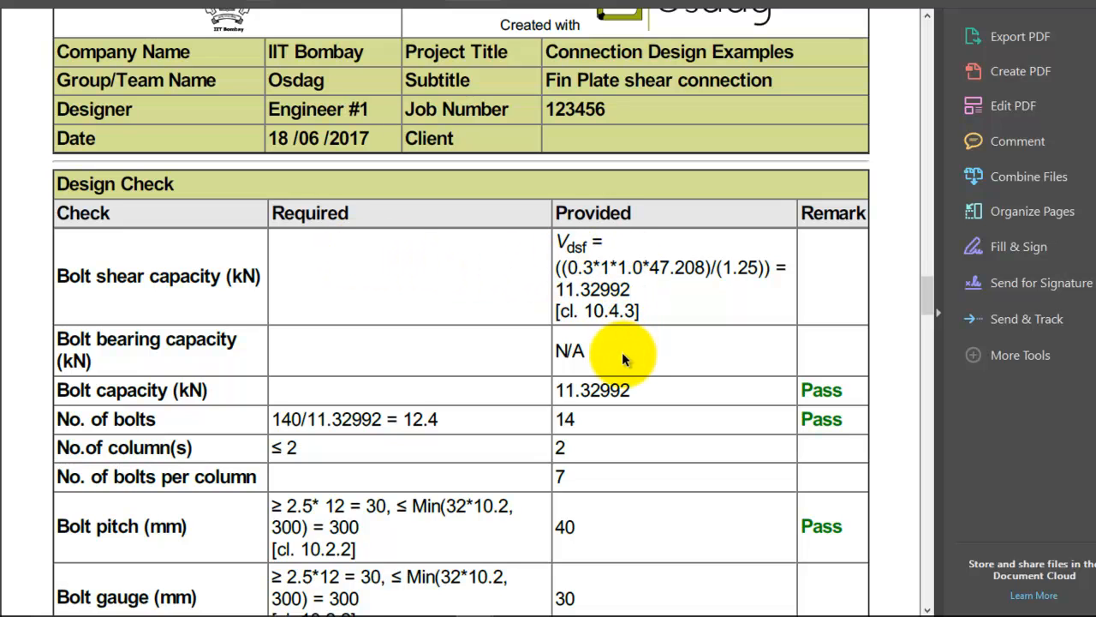
pyautogui.moveTo(729, 426)
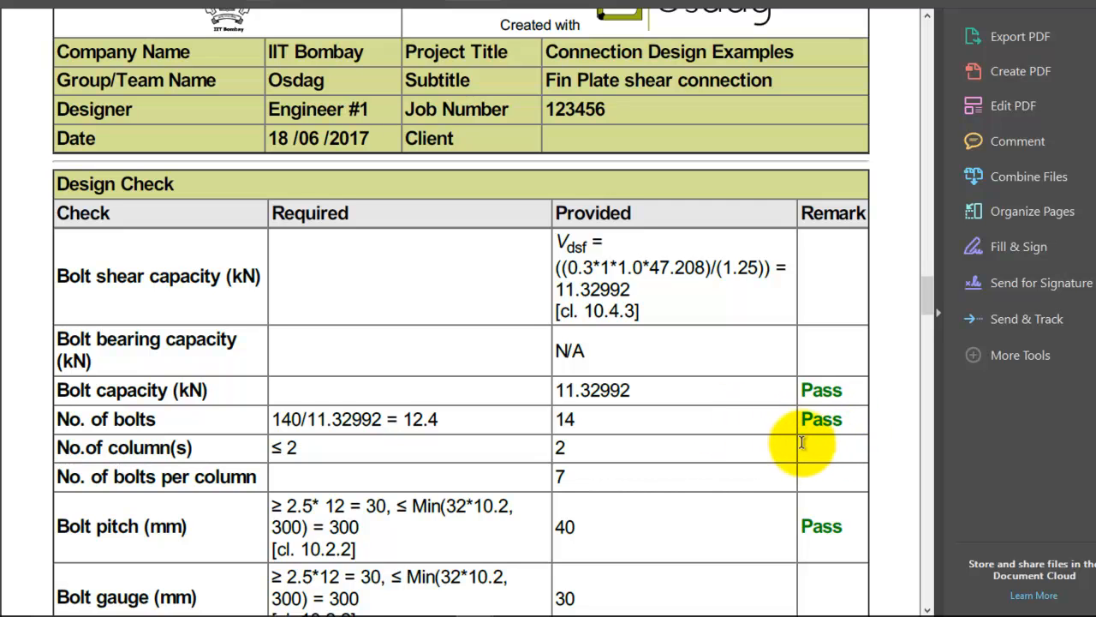
pyautogui.moveTo(812, 448)
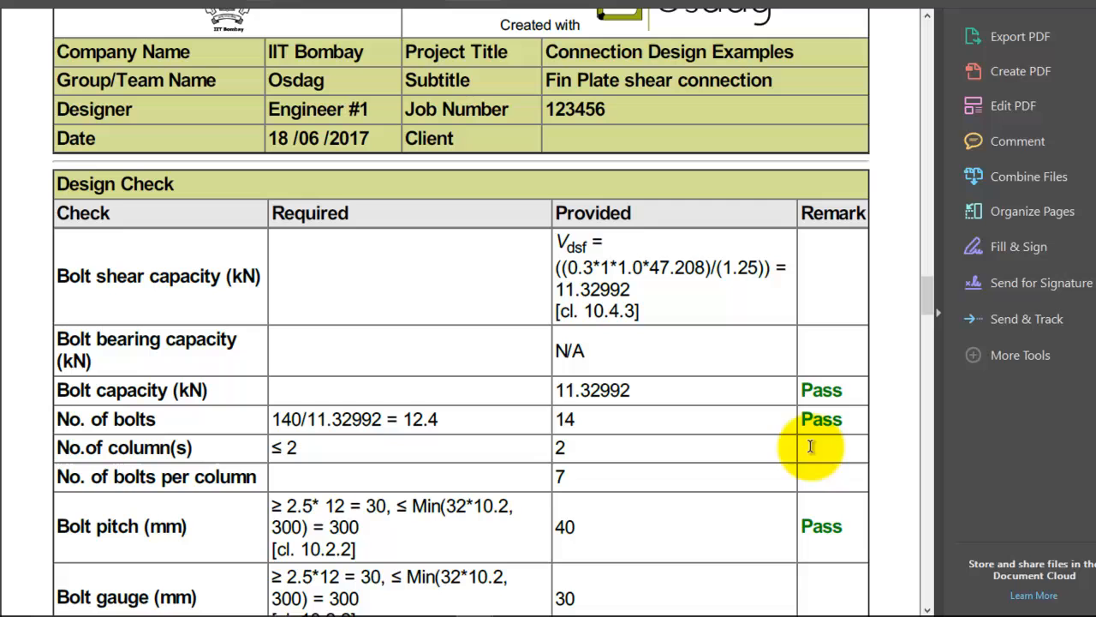
pyautogui.moveTo(836, 476)
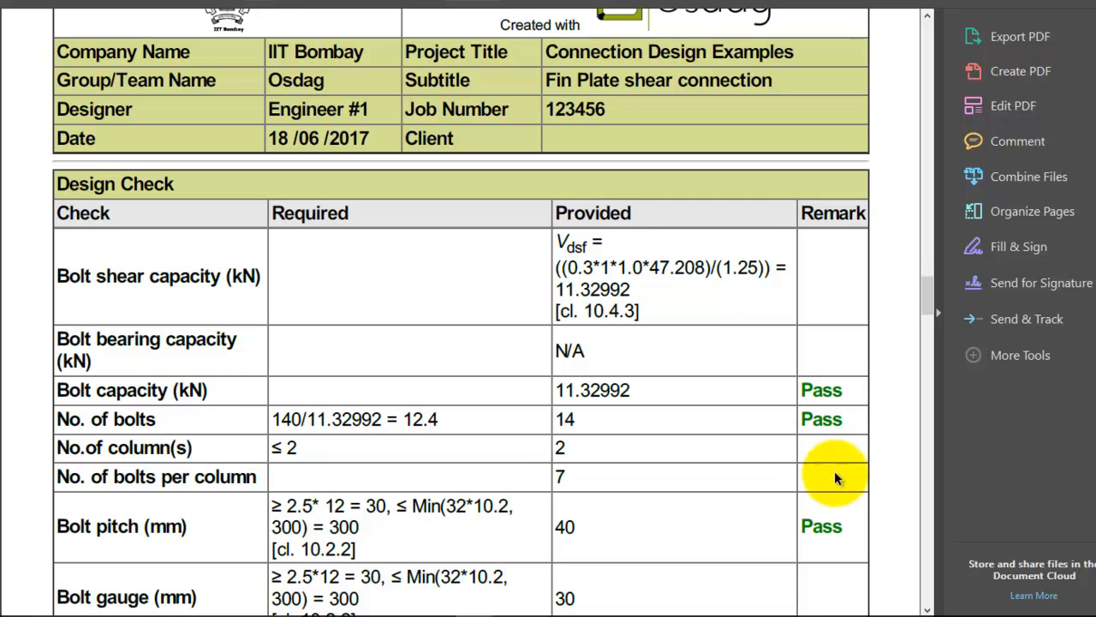
pyautogui.moveTo(863, 455)
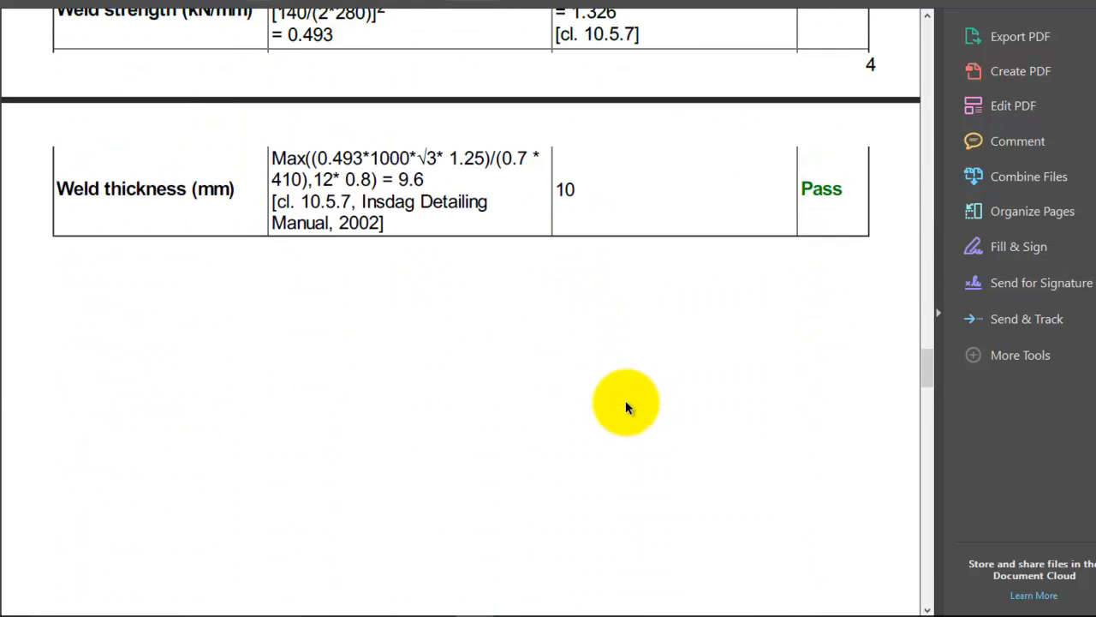
# Scroll through the Views drawings (3D, top, side, front) and on to page 6
pyautogui.scroll(-3)
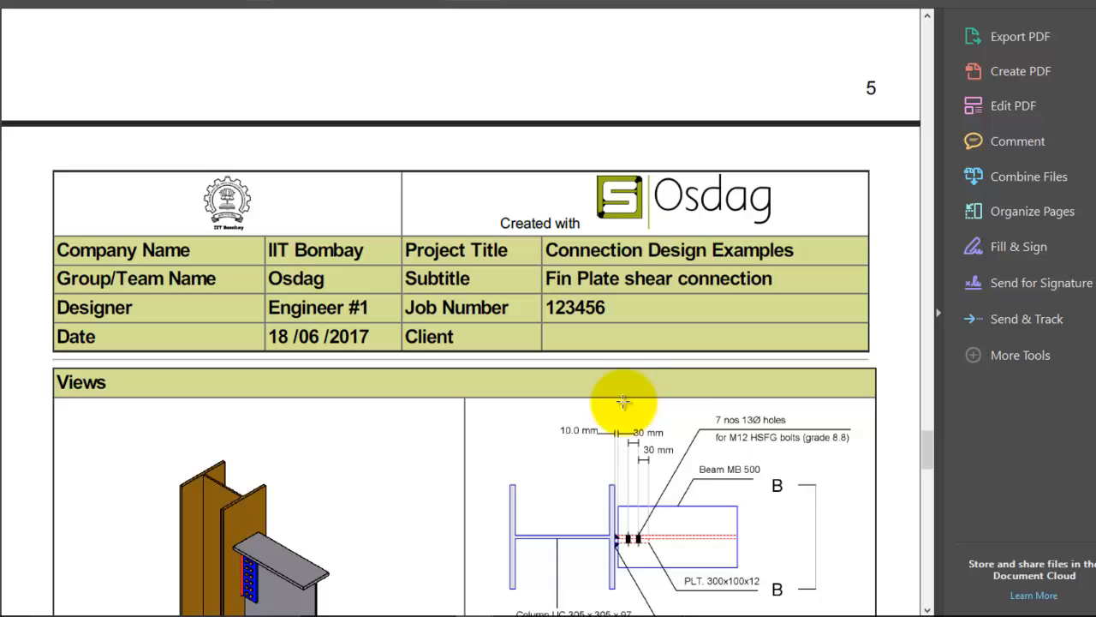
pyautogui.scroll(-3)
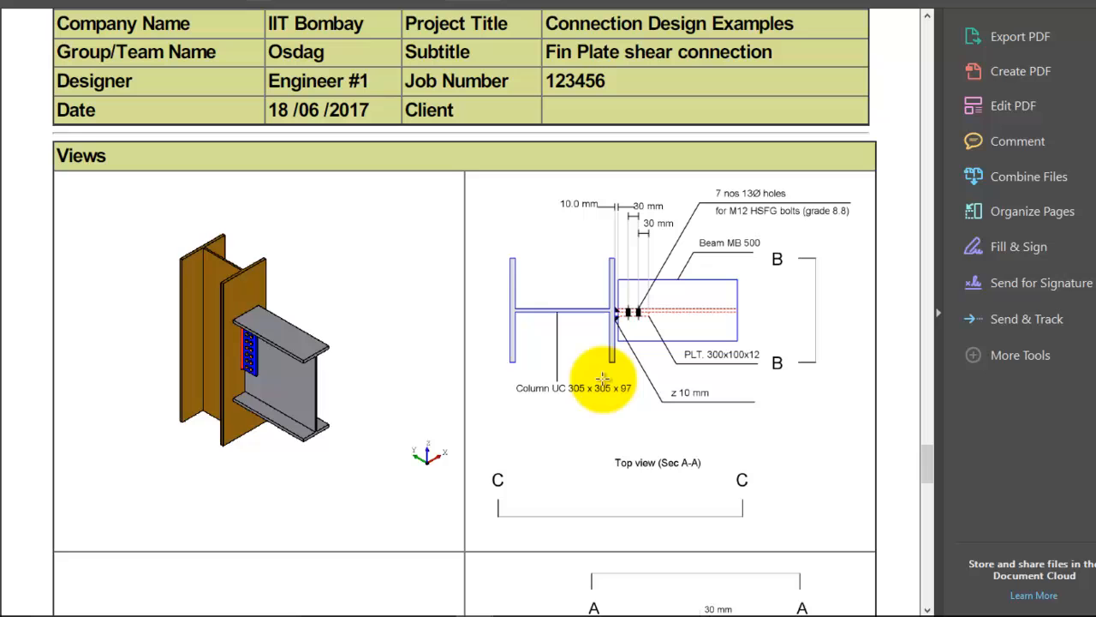
pyautogui.moveTo(255, 358)
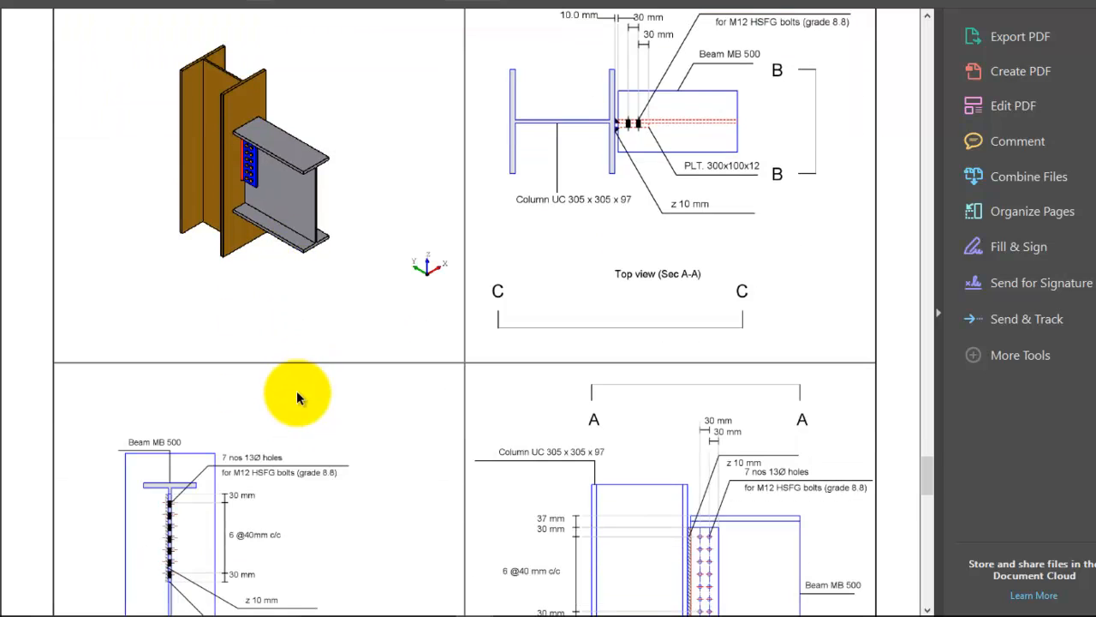
pyautogui.moveTo(411, 260)
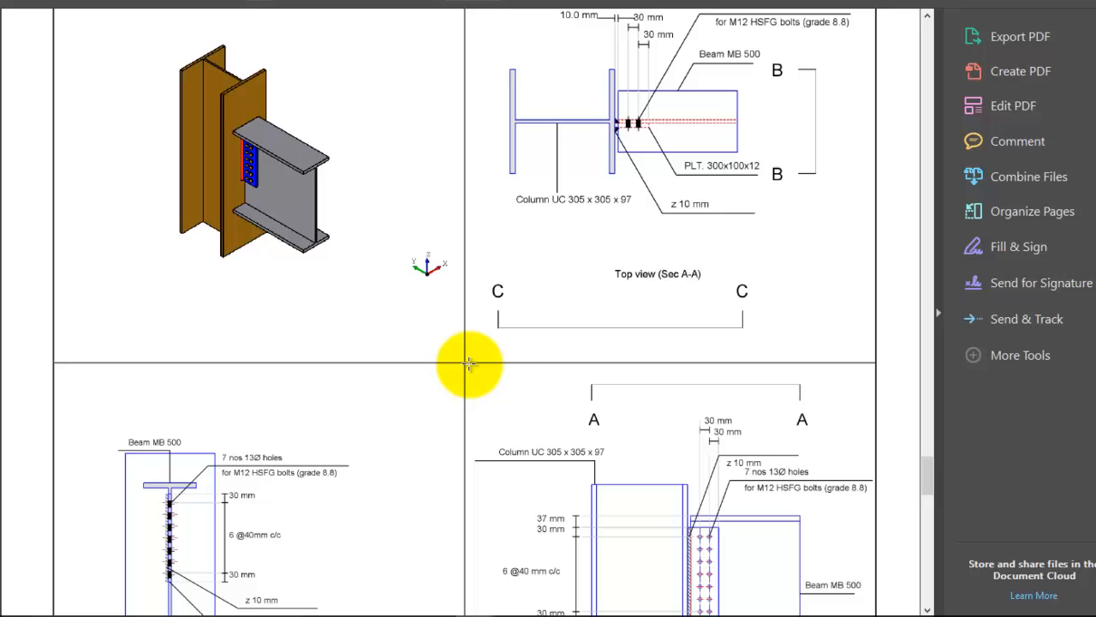
pyautogui.moveTo(681, 307)
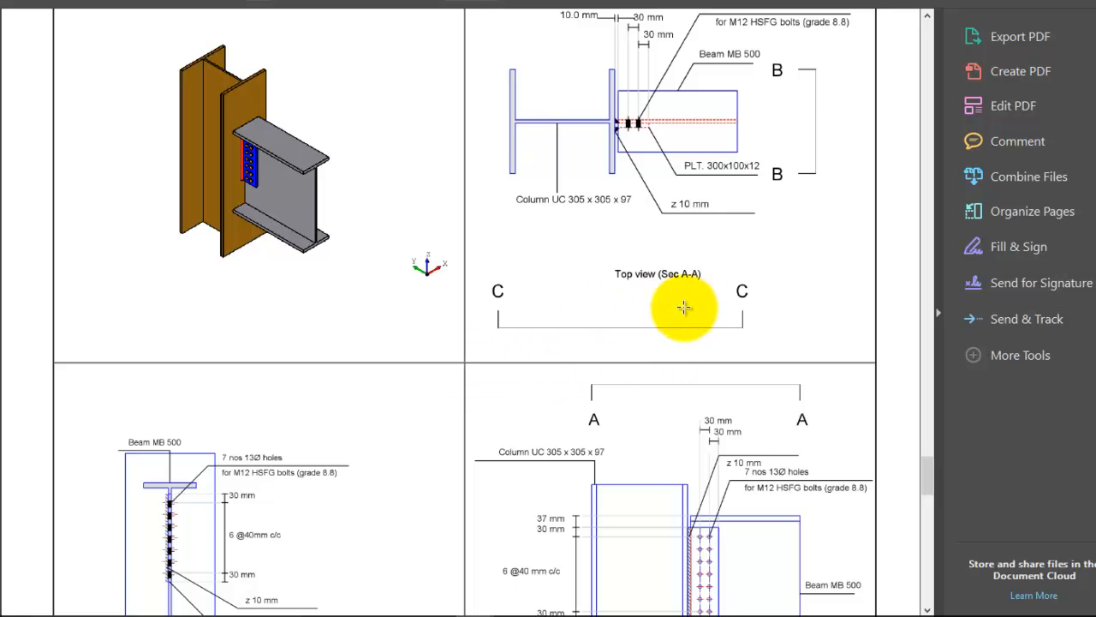
pyautogui.scroll(-3)
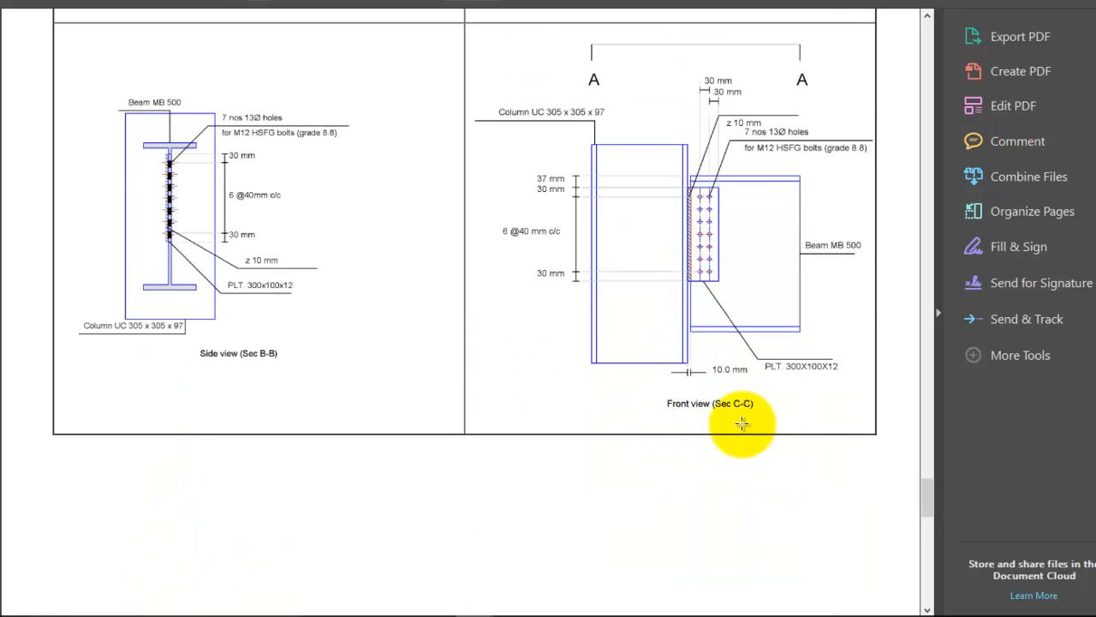
pyautogui.moveTo(246, 387)
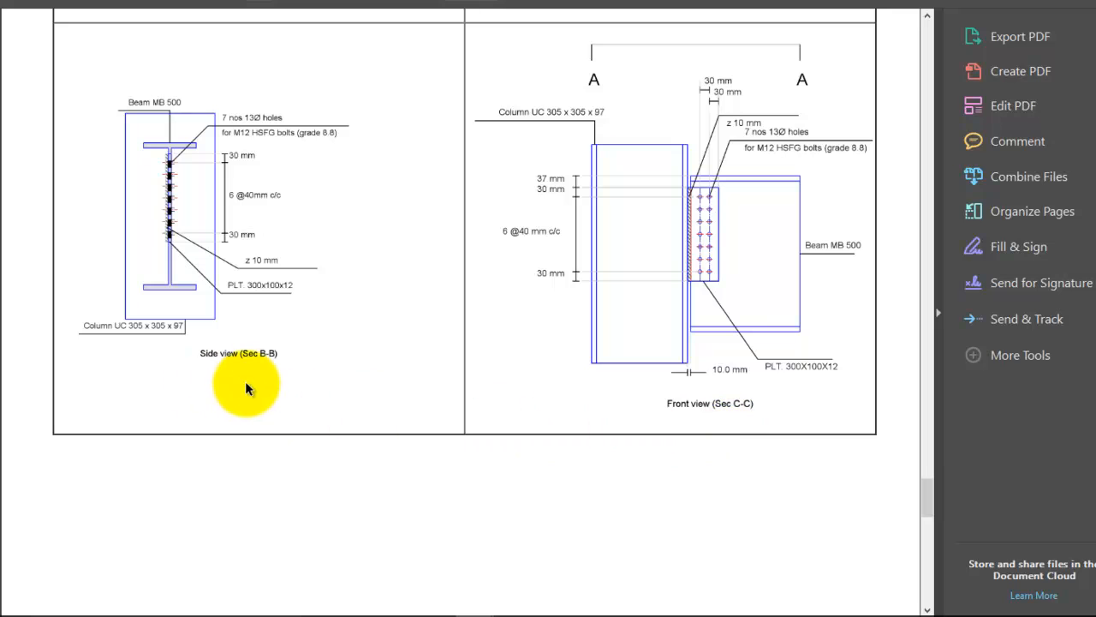
pyautogui.moveTo(366, 429)
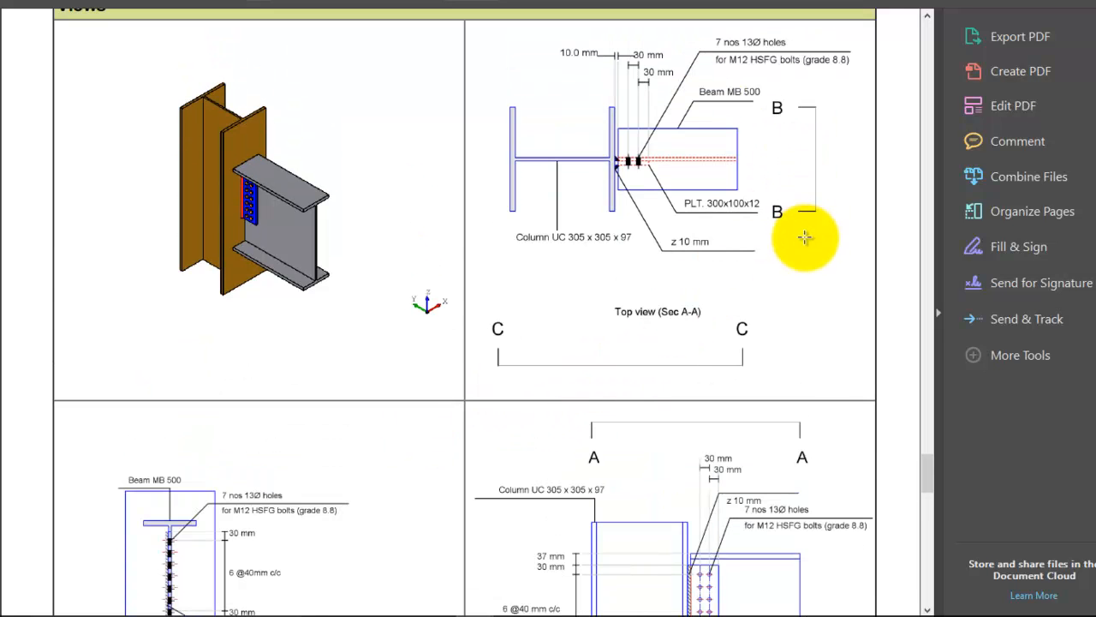
pyautogui.moveTo(644, 379)
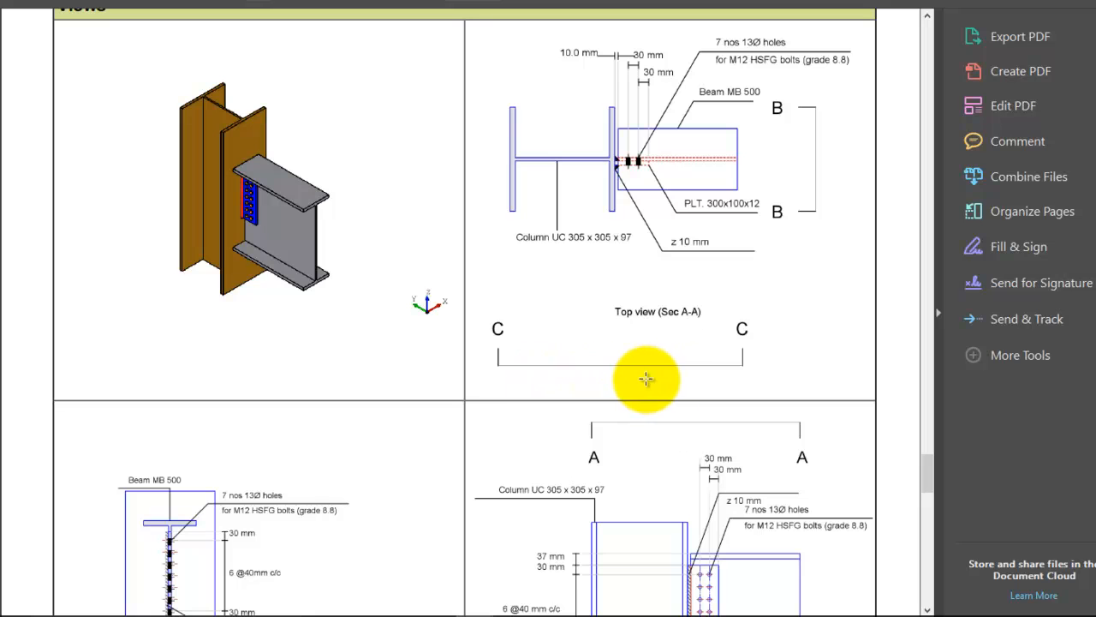
pyautogui.moveTo(630, 298)
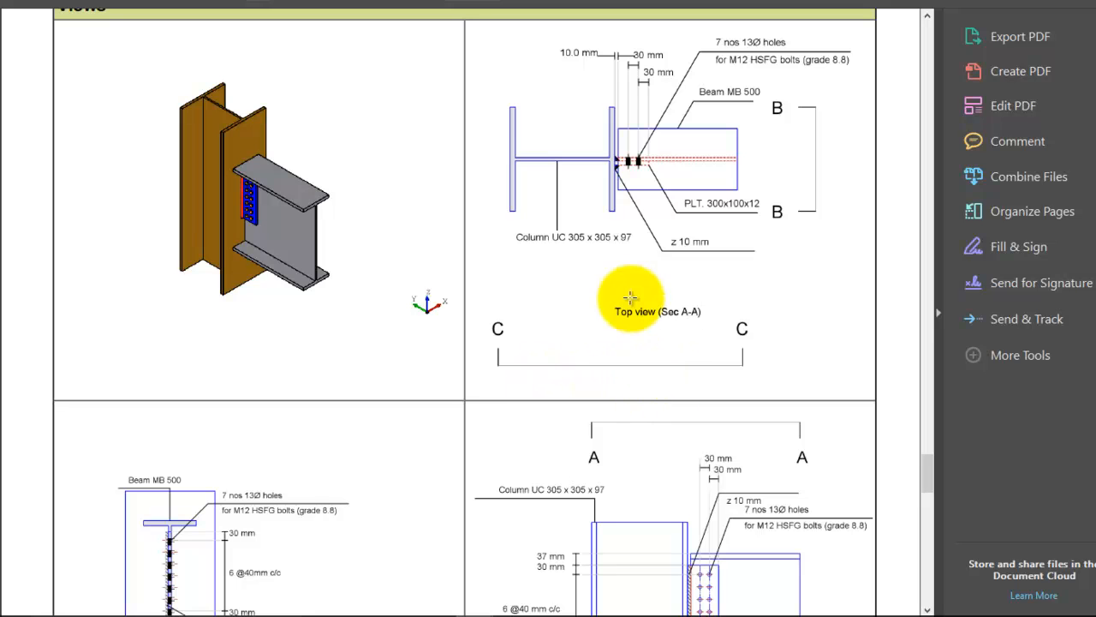
pyautogui.moveTo(619, 103)
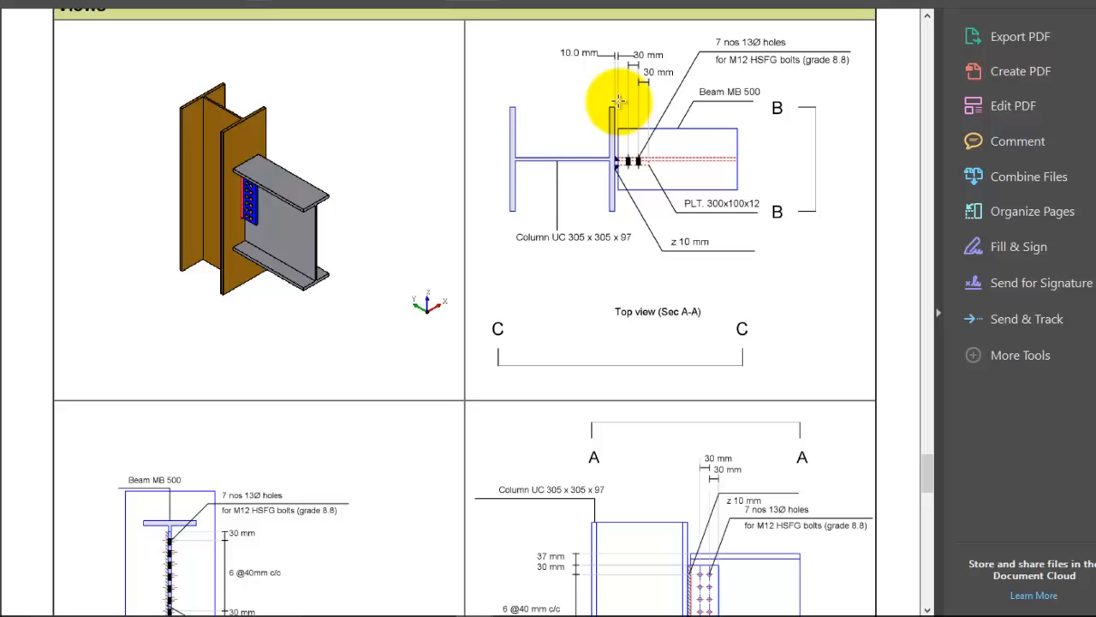
pyautogui.moveTo(740, 111)
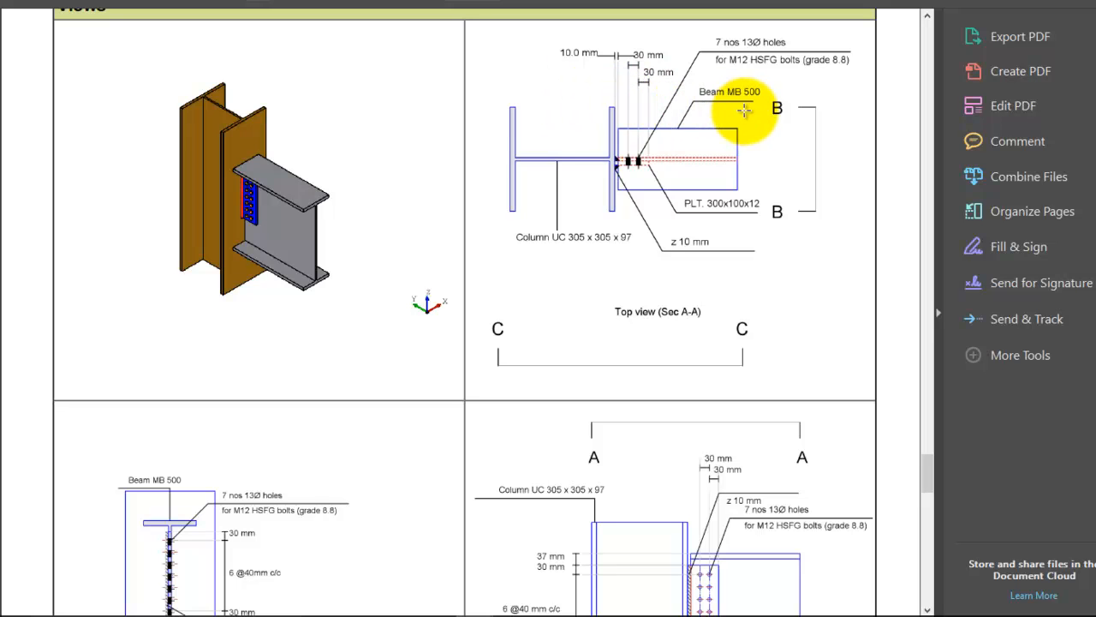
pyautogui.moveTo(745, 48)
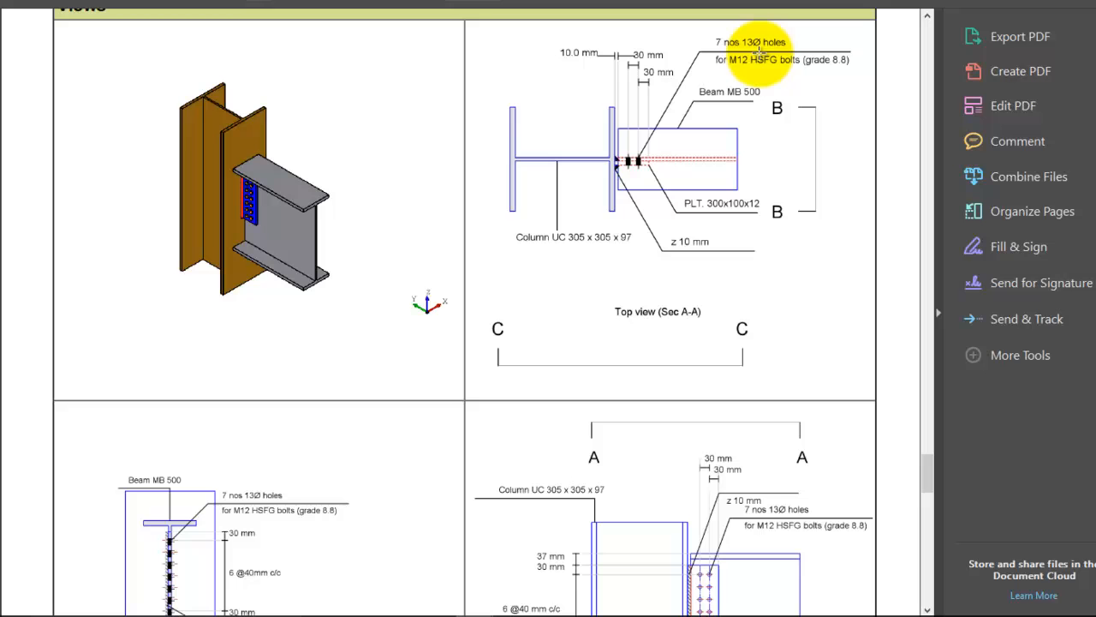
pyautogui.moveTo(750, 138)
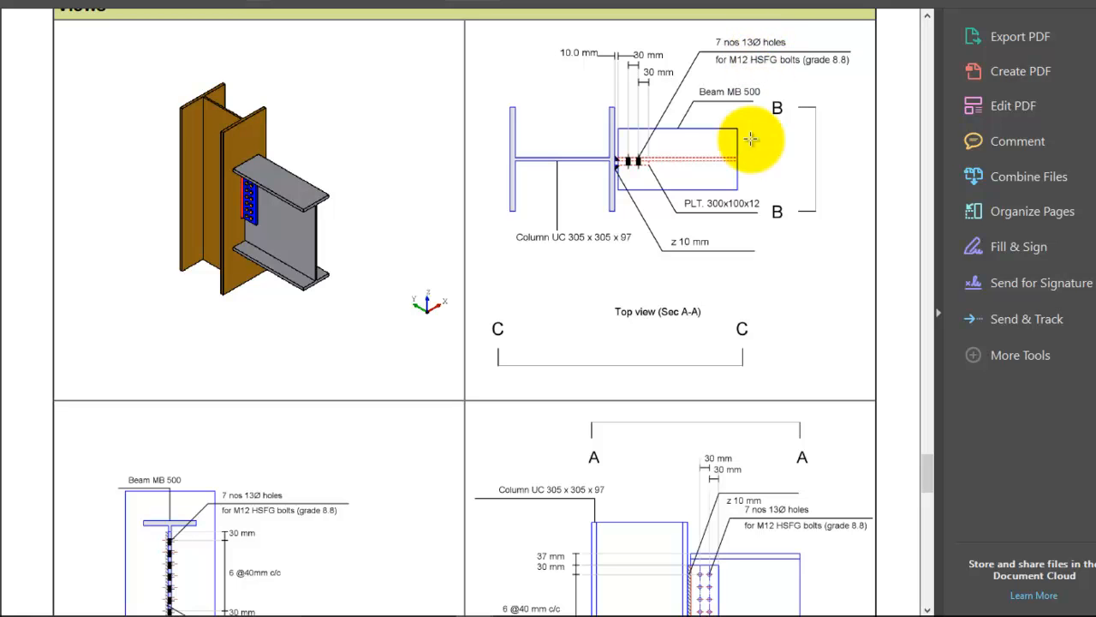
pyautogui.moveTo(657, 253)
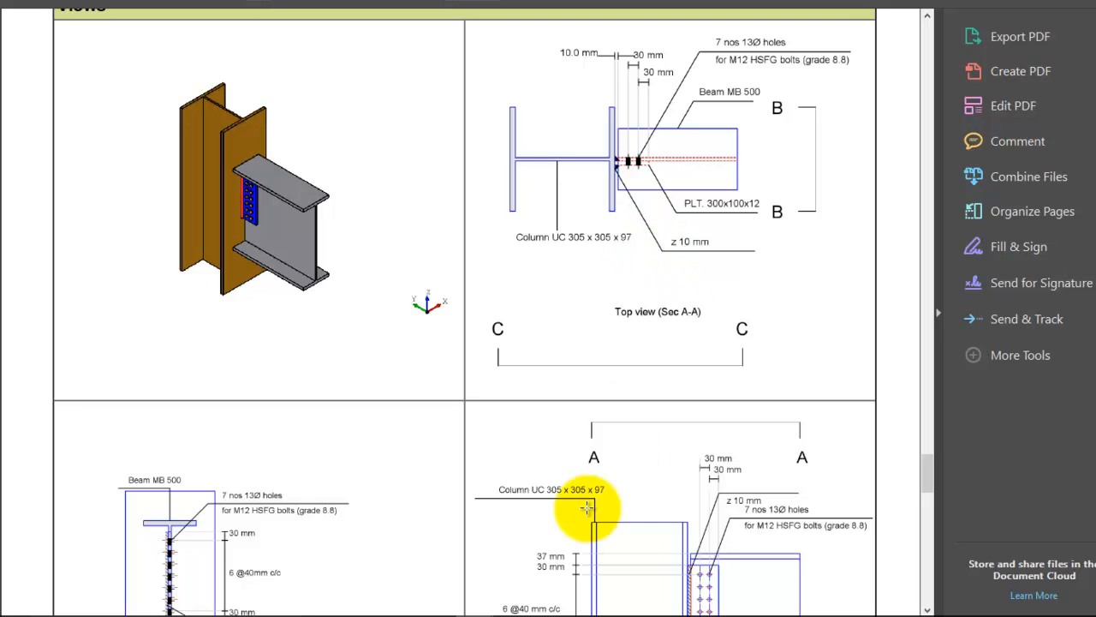
pyautogui.scroll(-3)
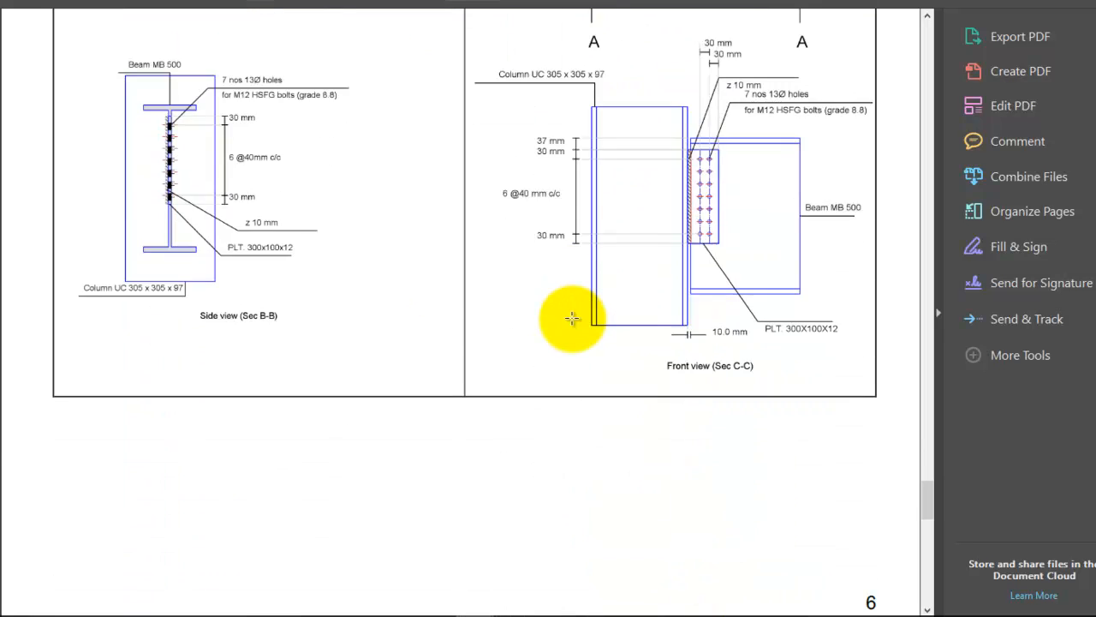
pyautogui.scroll(-3)
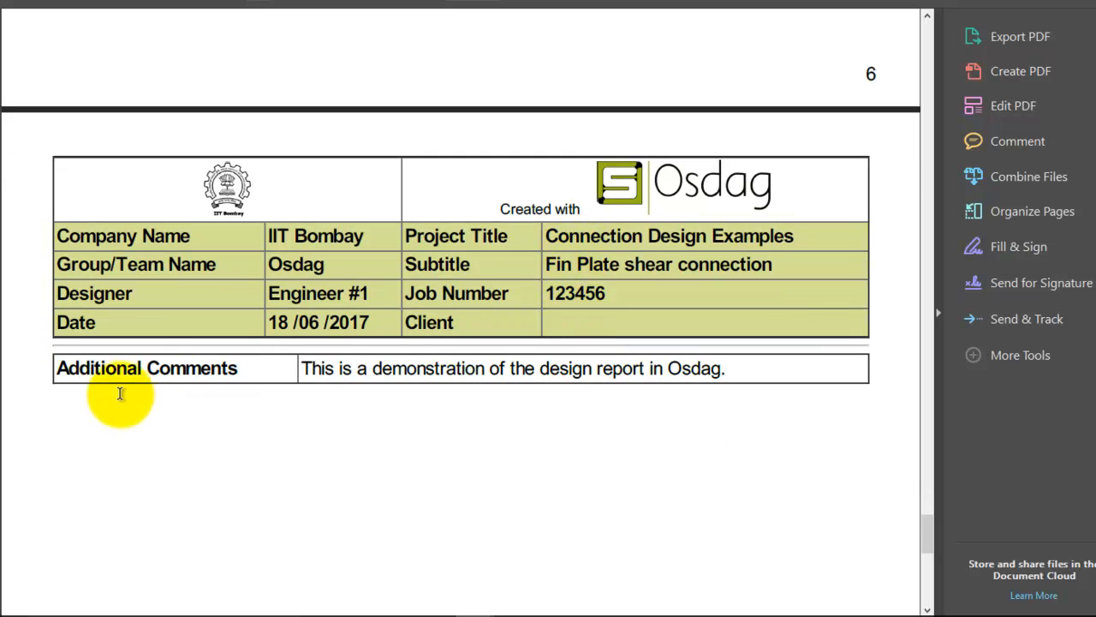
pyautogui.moveTo(154, 425)
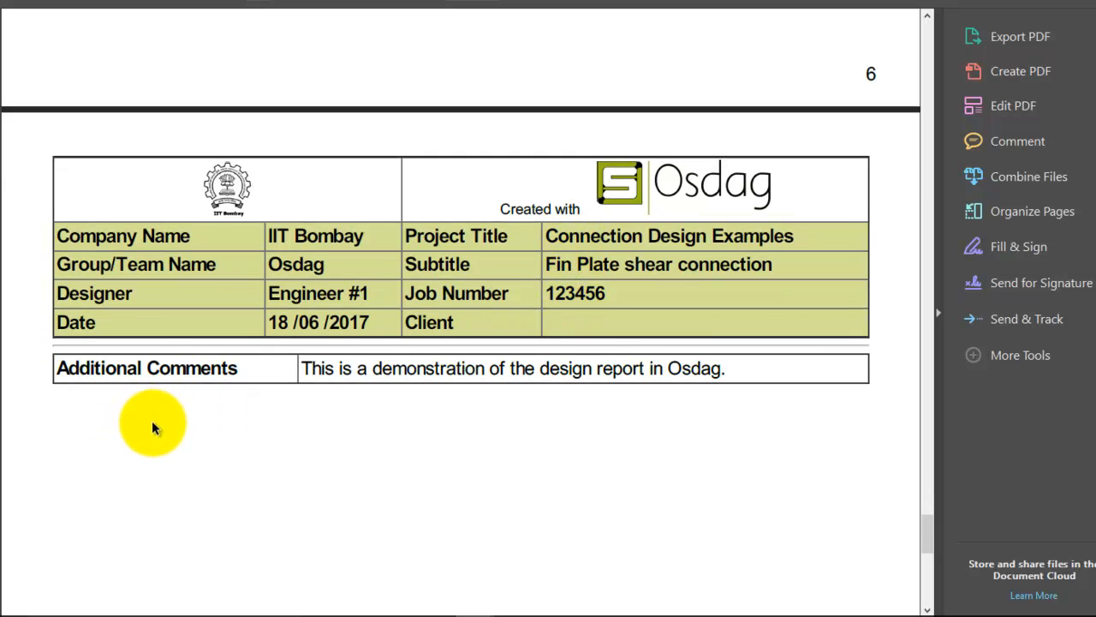
pyautogui.moveTo(144, 442)
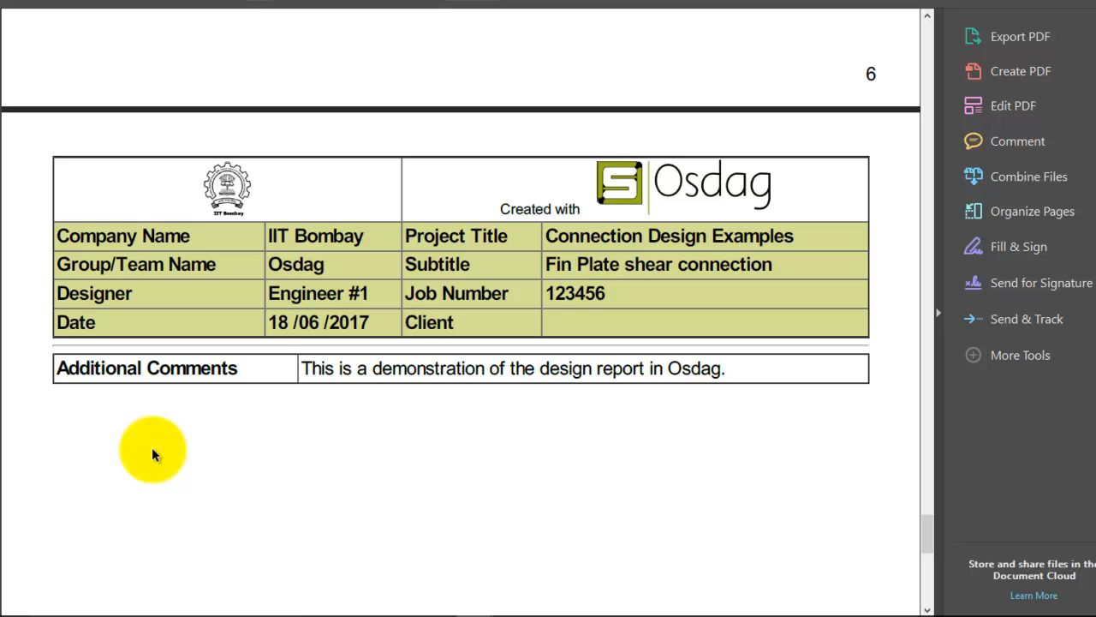
pyautogui.moveTo(331, 435)
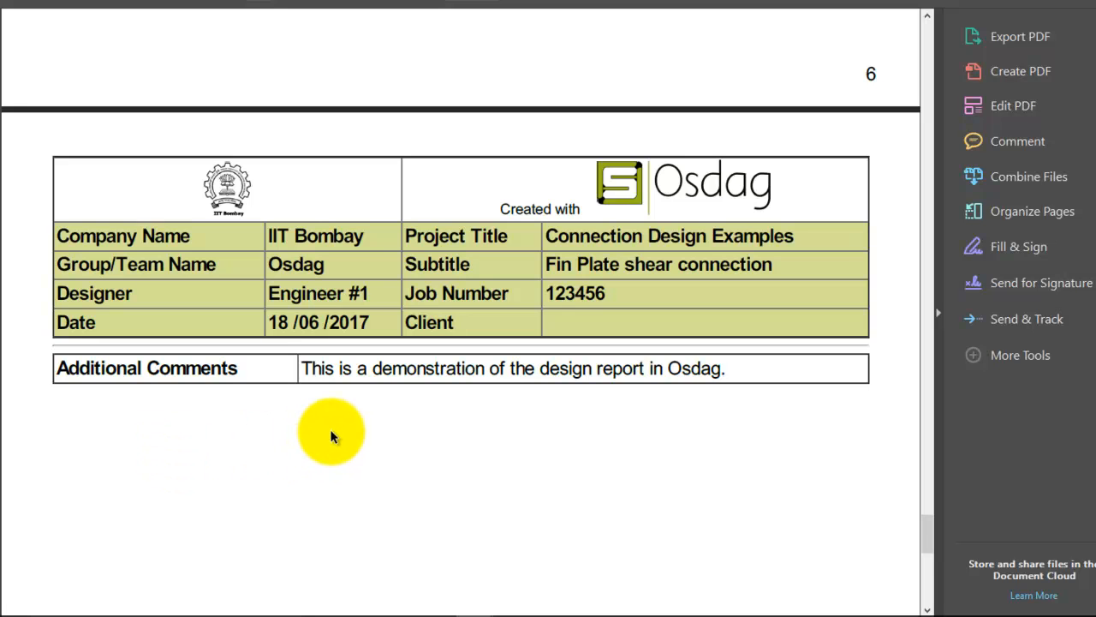